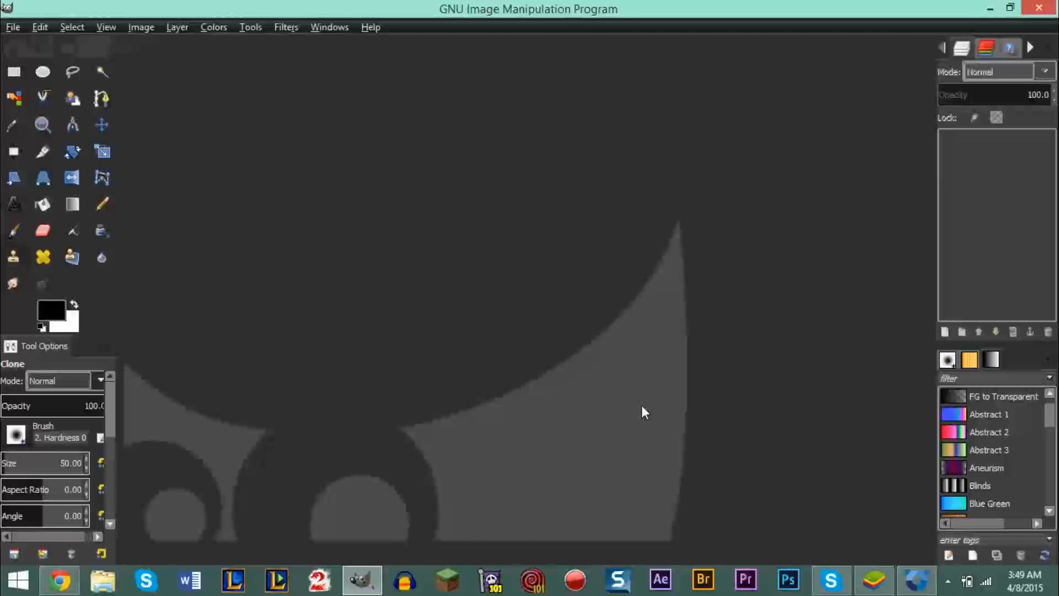
mouse_move(671, 381)
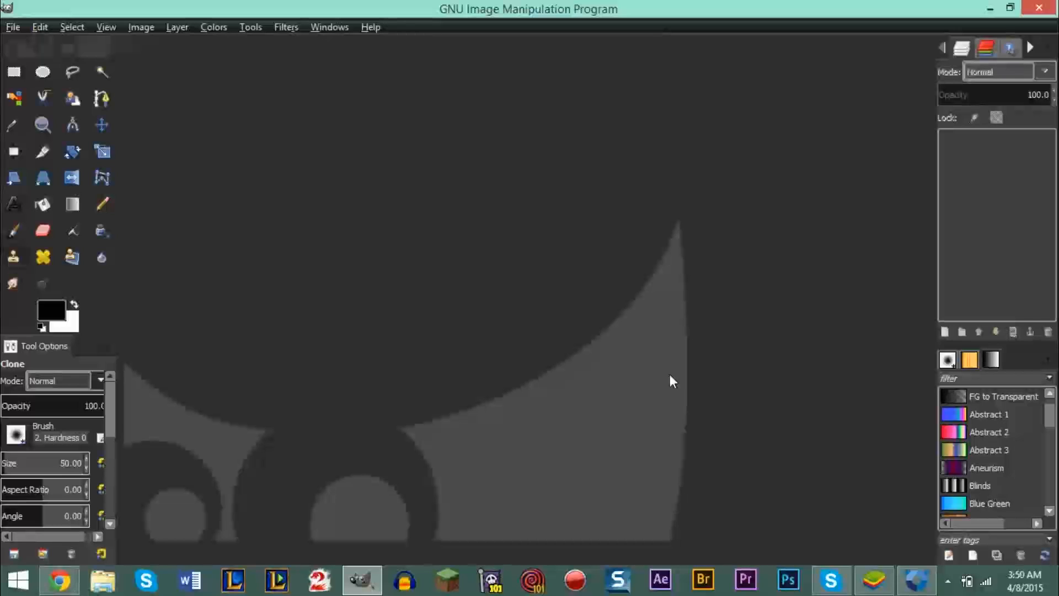
mouse_move(14, 28)
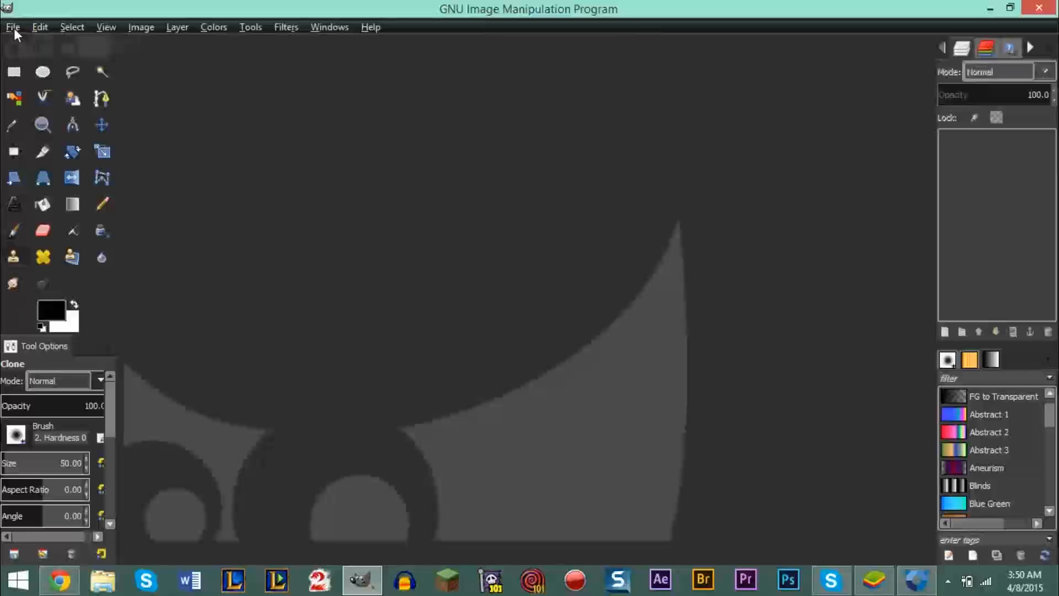
Open teen.jpg from the Downloads folder.
click(14, 27)
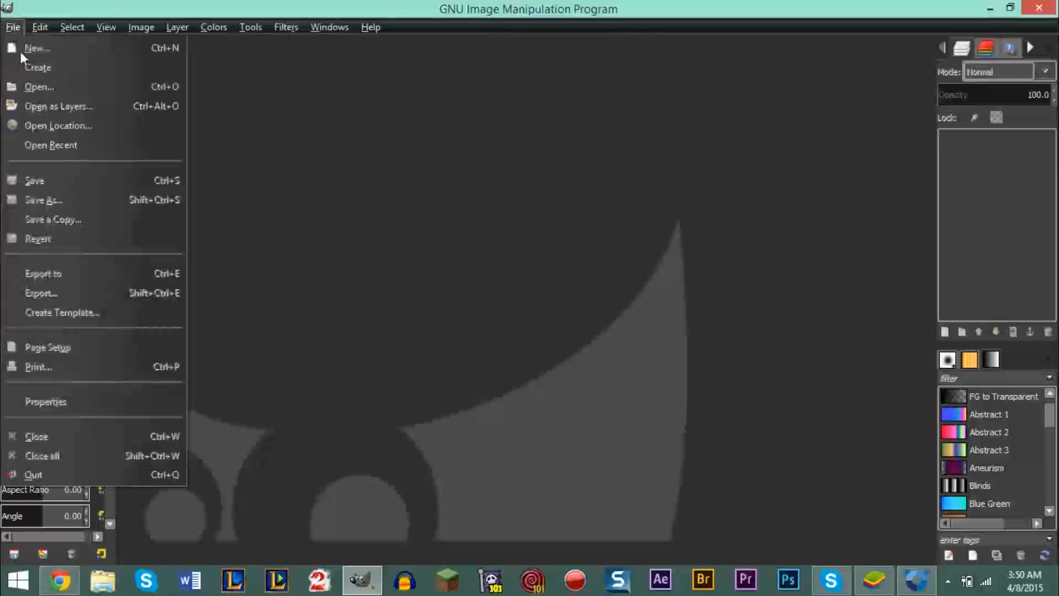
click(40, 87)
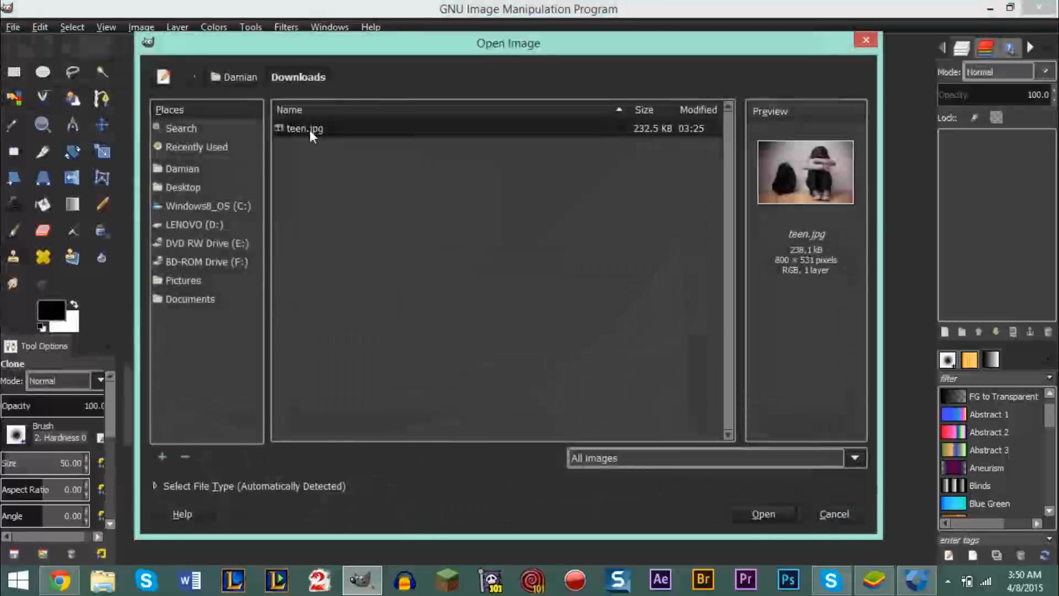
click(764, 514)
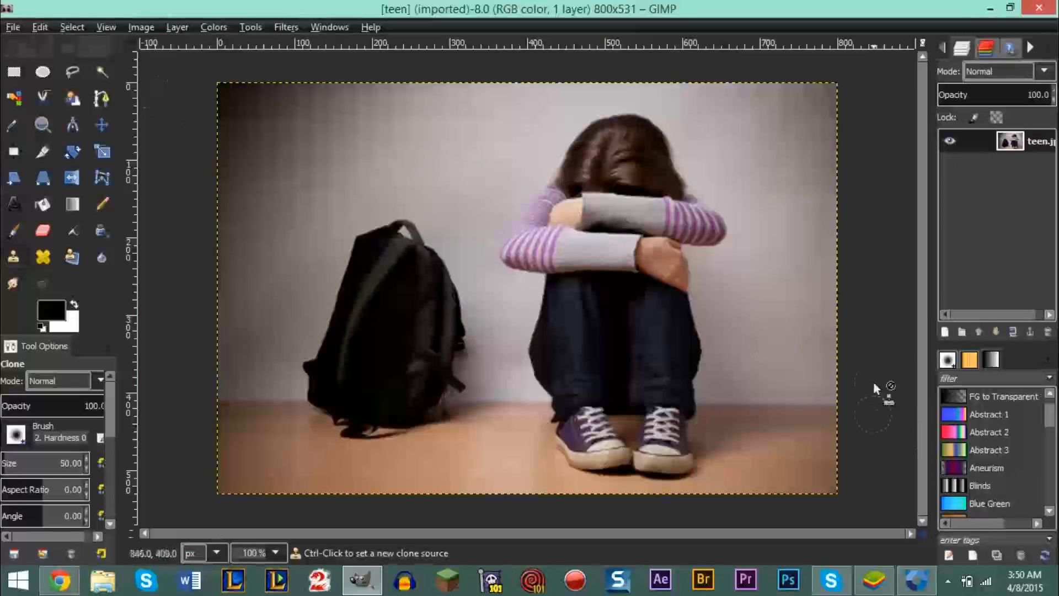
mouse_move(877, 330)
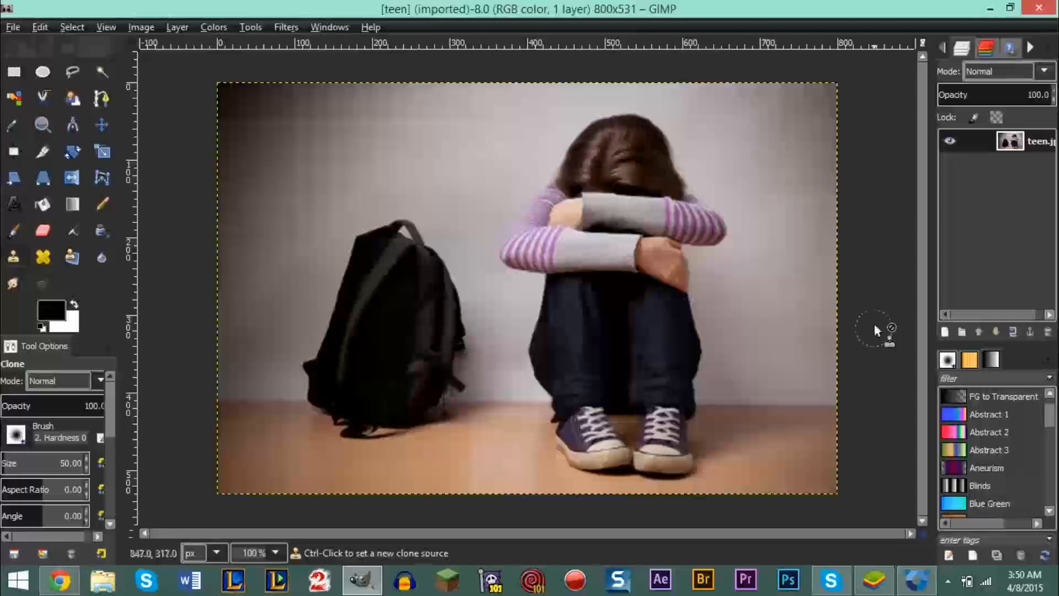
mouse_move(874, 229)
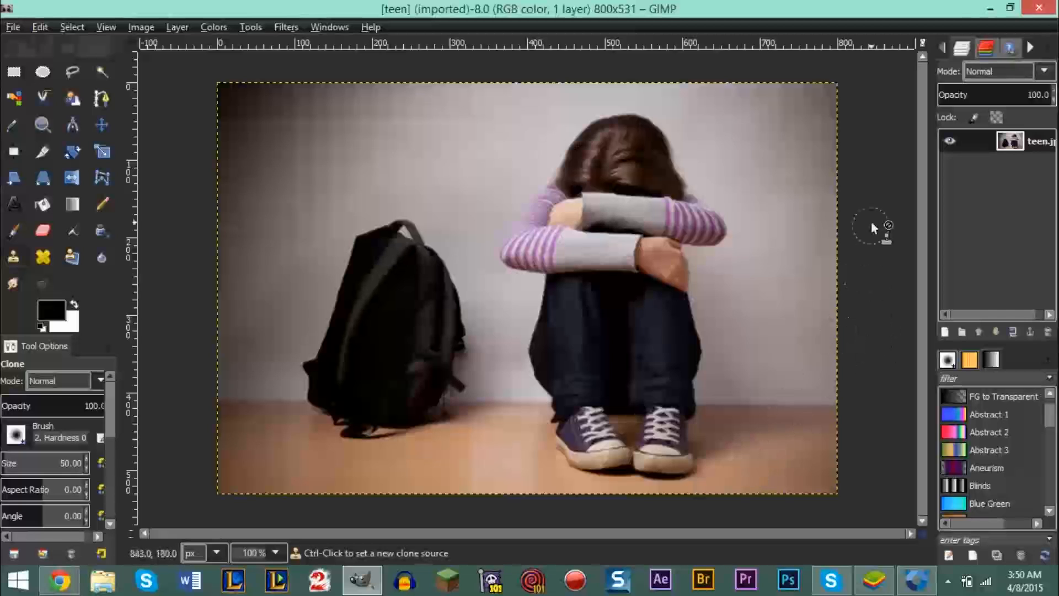
mouse_move(862, 146)
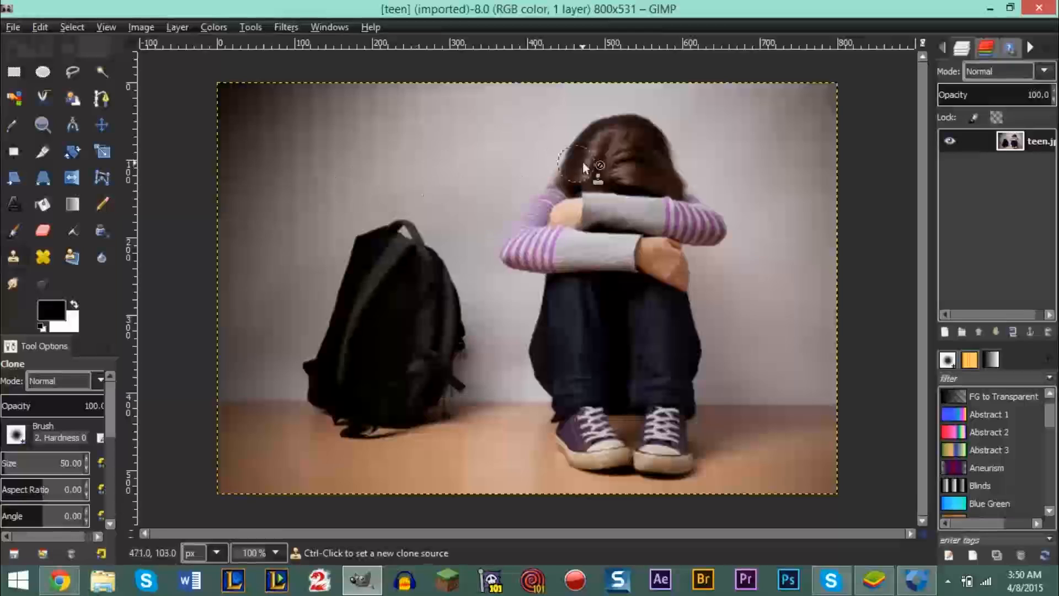
drag(581, 166, 563, 283)
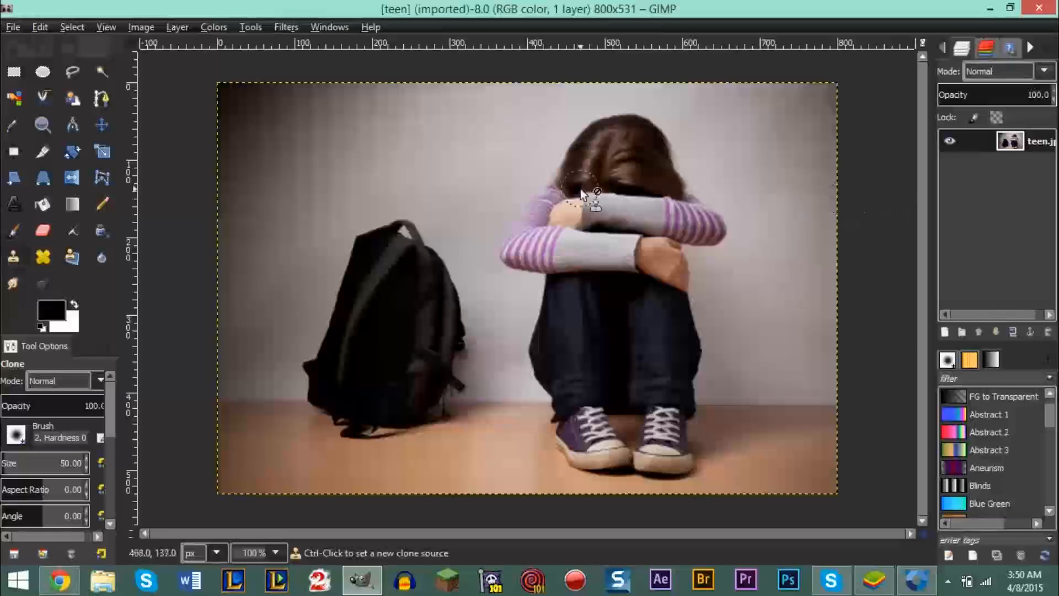
mouse_move(682, 164)
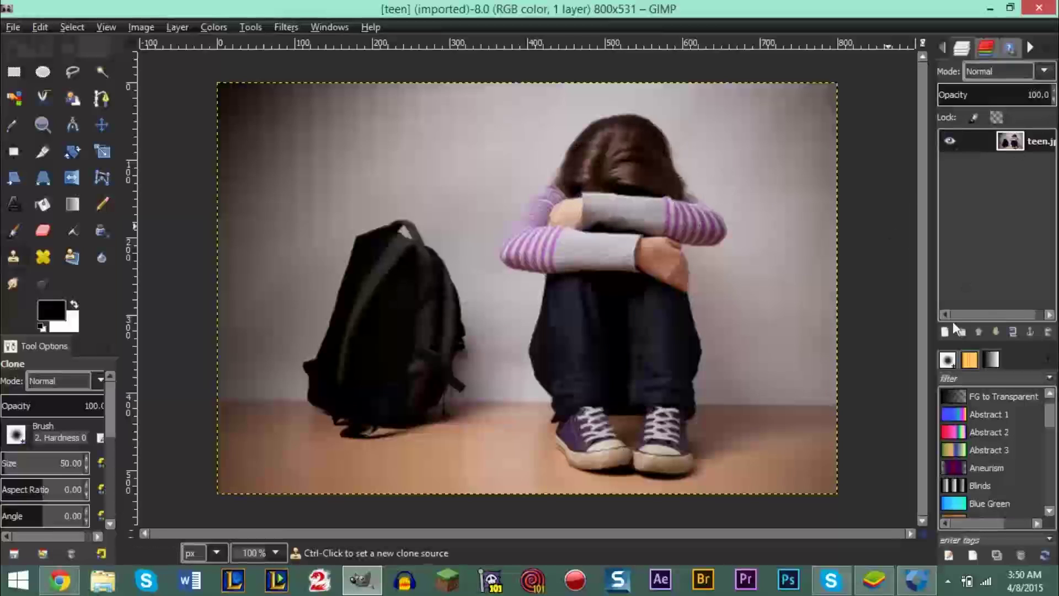
Create a new layer above the photo and bucket-fill it with red.
click(177, 26)
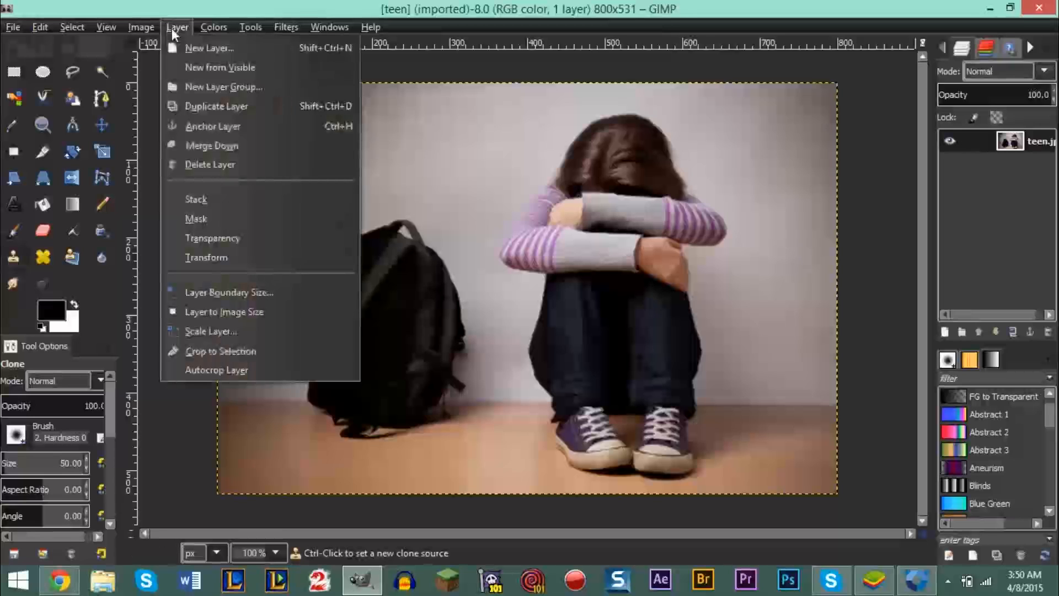
click(211, 48)
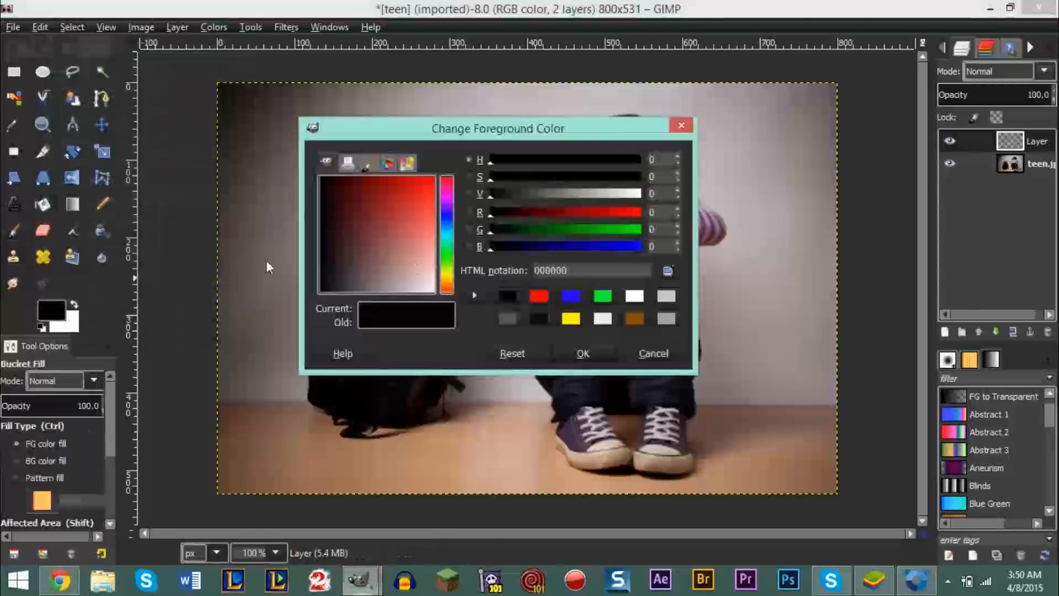
click(583, 353)
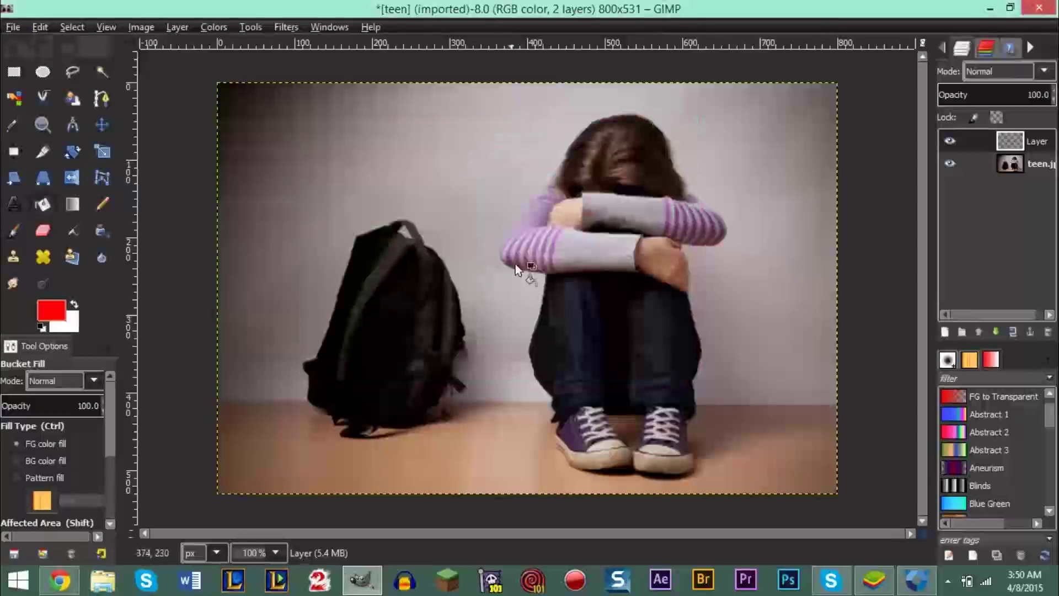
click(520, 278)
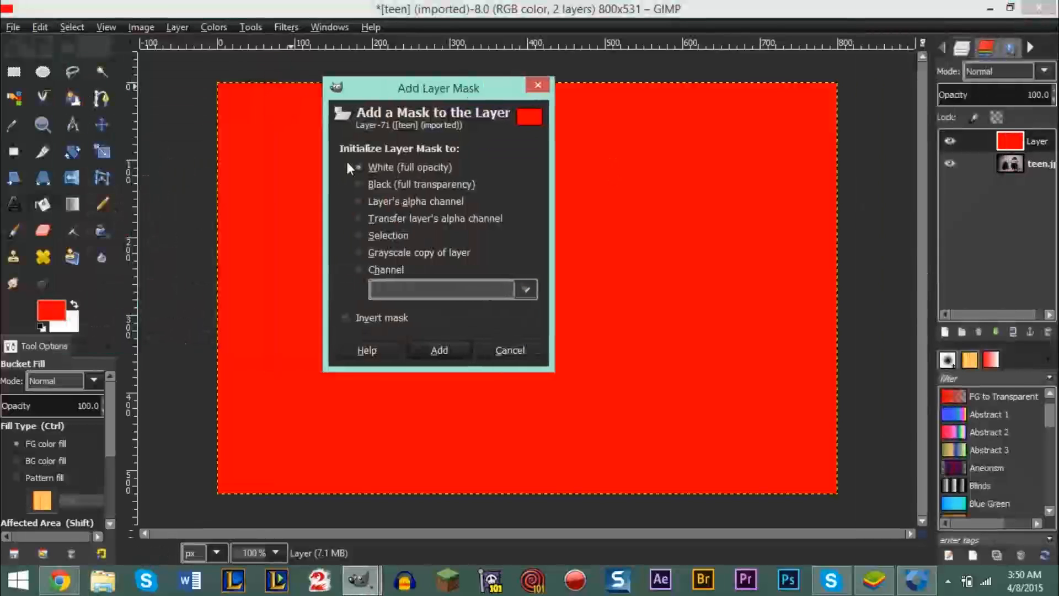
mouse_move(402, 167)
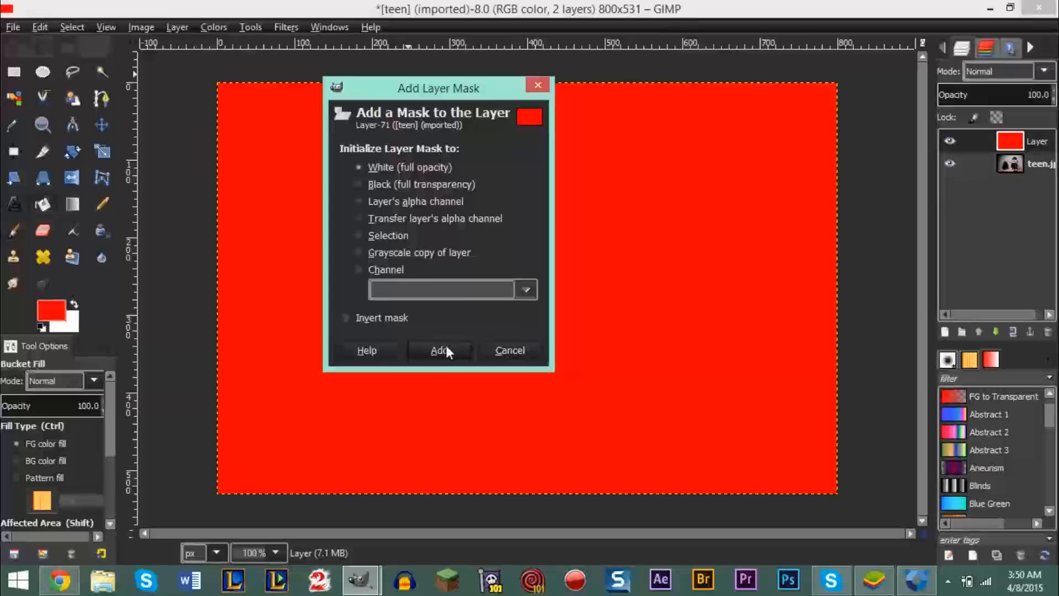
Add a white, full-opacity layer mask to the red layer and select the mask for editing.
click(441, 351)
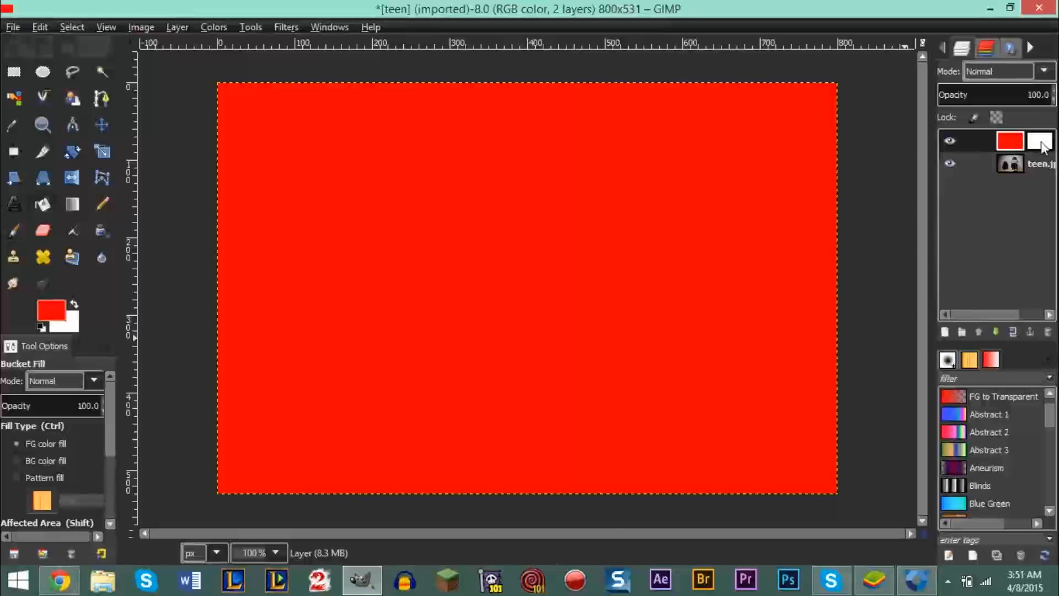
click(1037, 142)
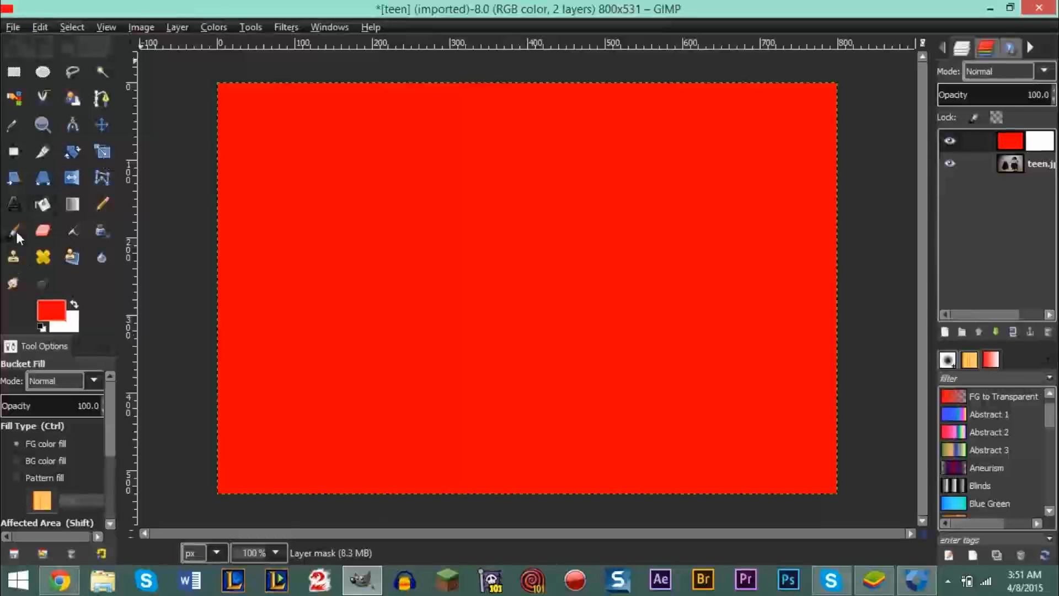
Draw a full-width rectangular selection across the top of the image.
click(14, 232)
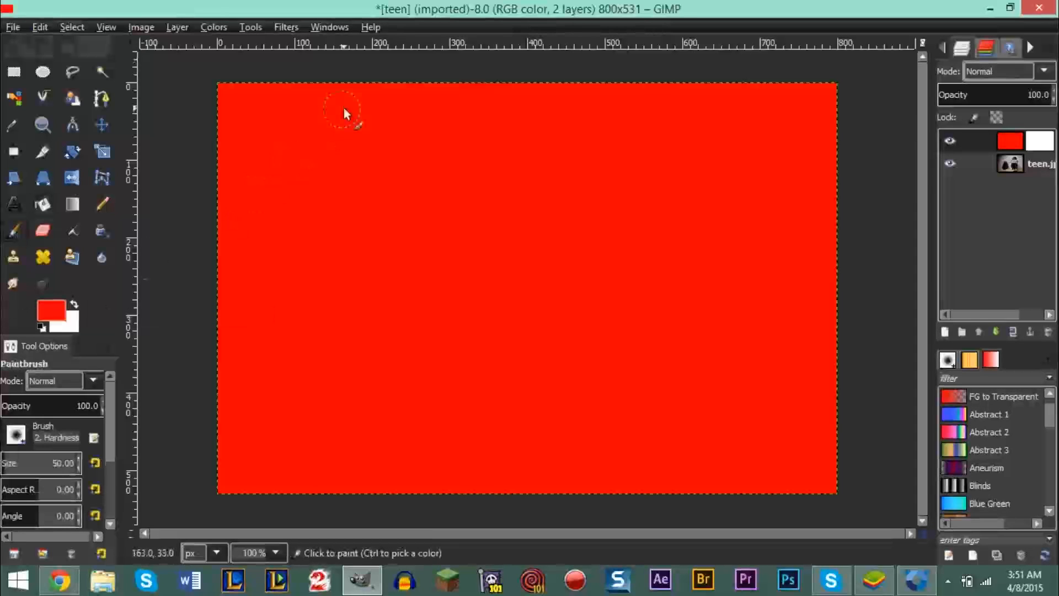
click(14, 72)
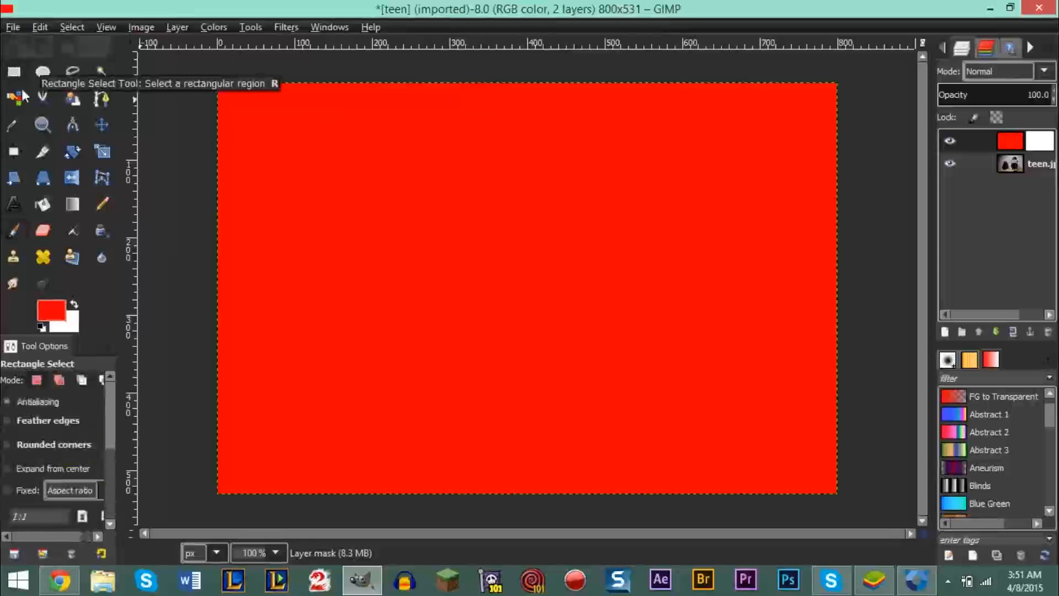
mouse_move(214, 84)
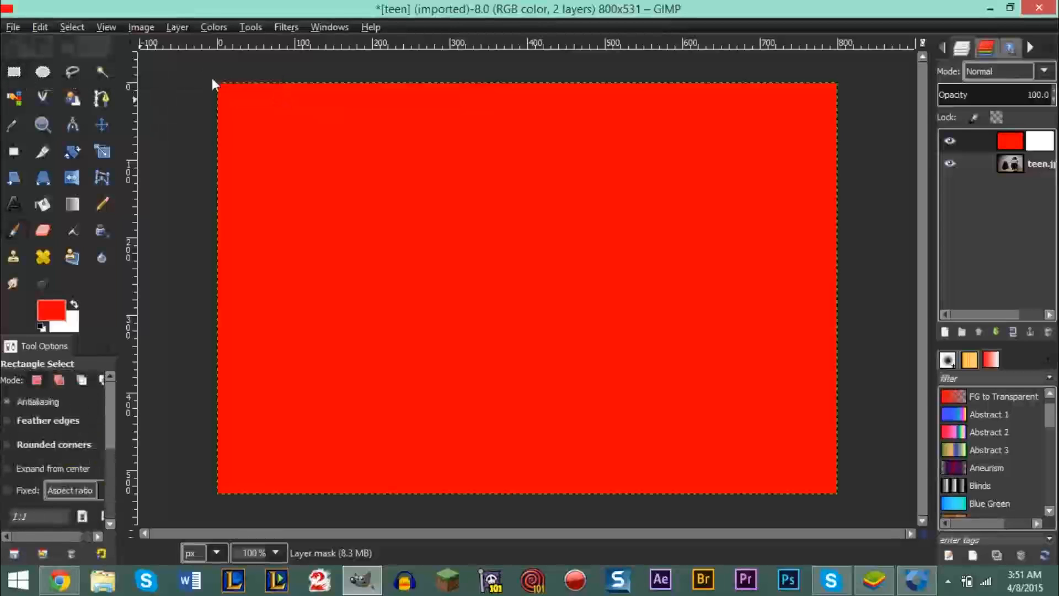
drag(219, 83, 804, 157)
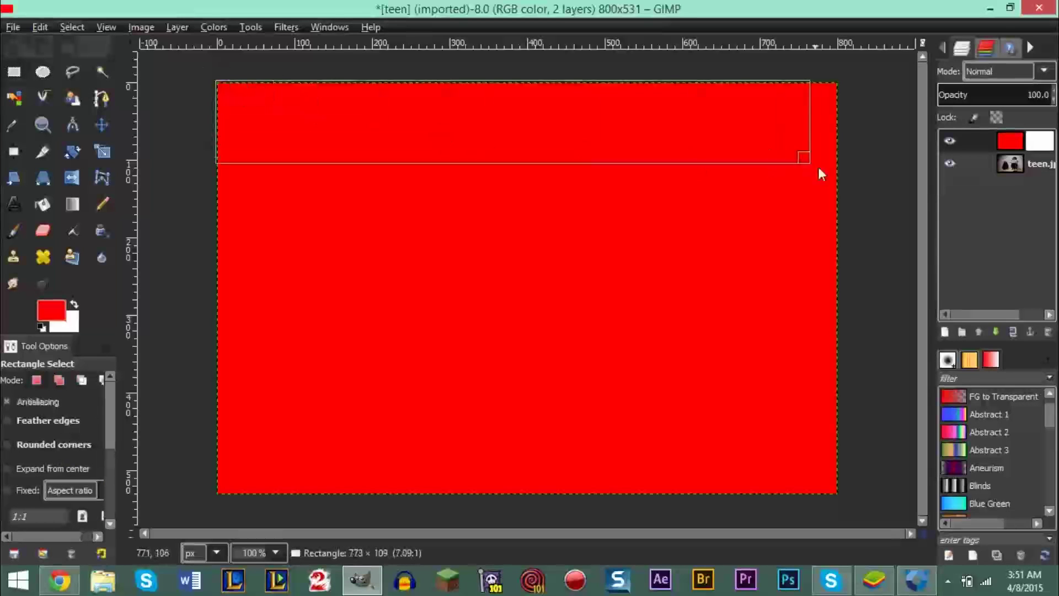
drag(804, 156, 837, 172)
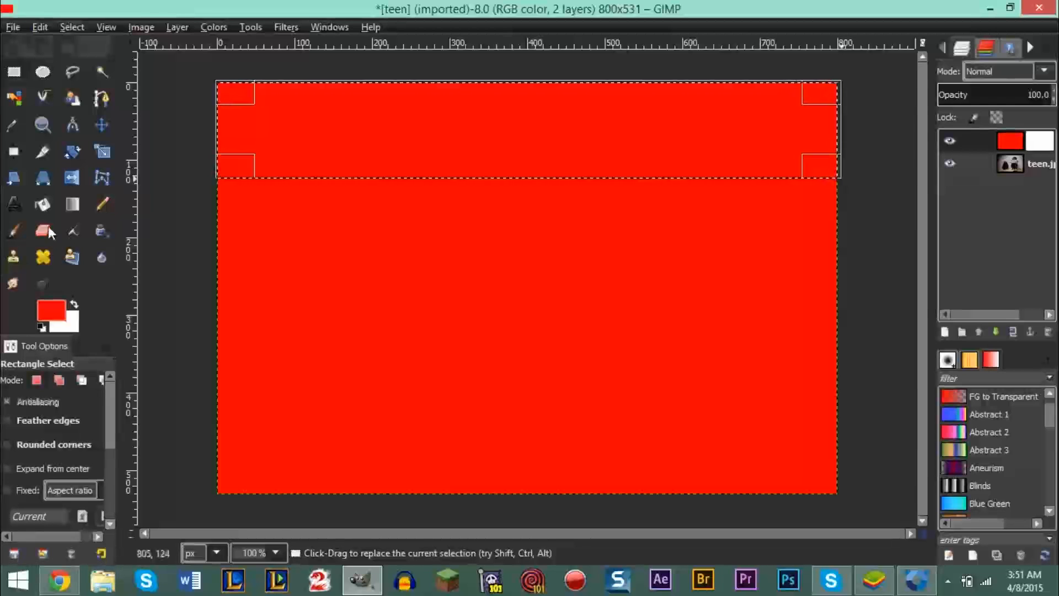
Clear the selection with Select > None and switch to the Paintbrush.
click(14, 229)
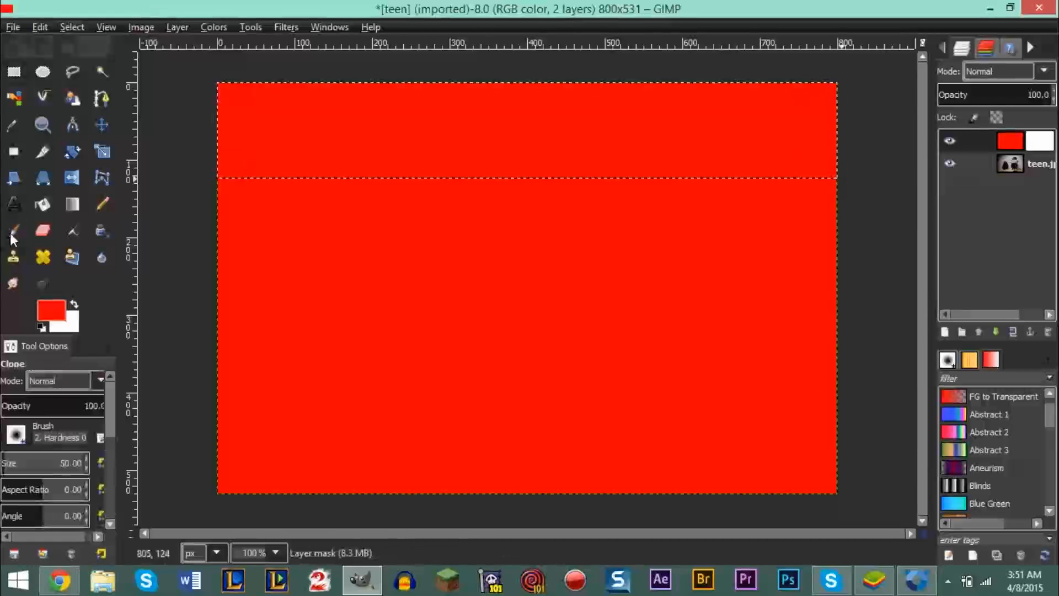
mouse_move(428, 158)
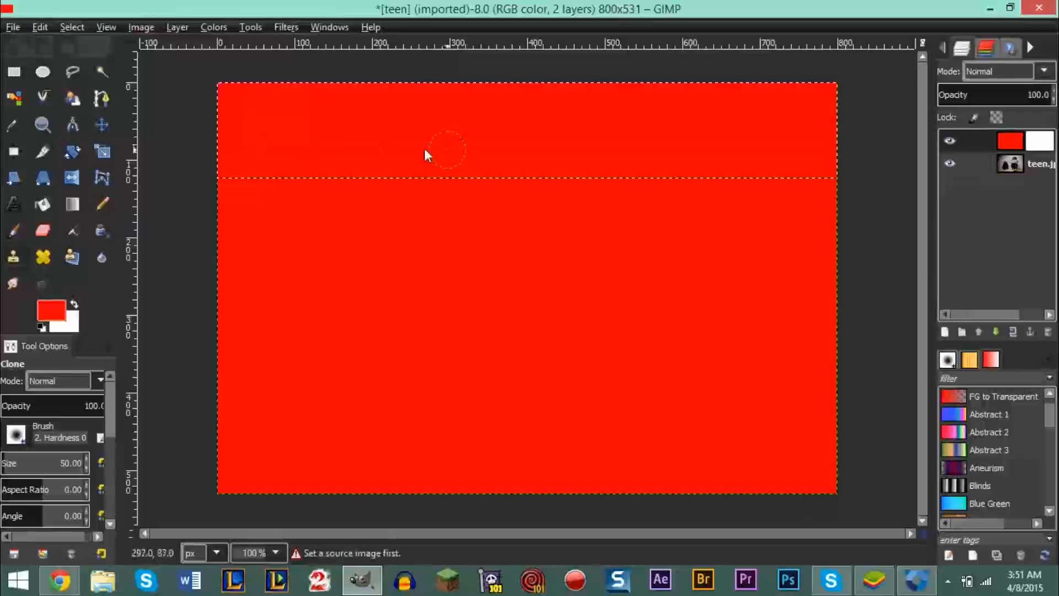
mouse_move(715, 163)
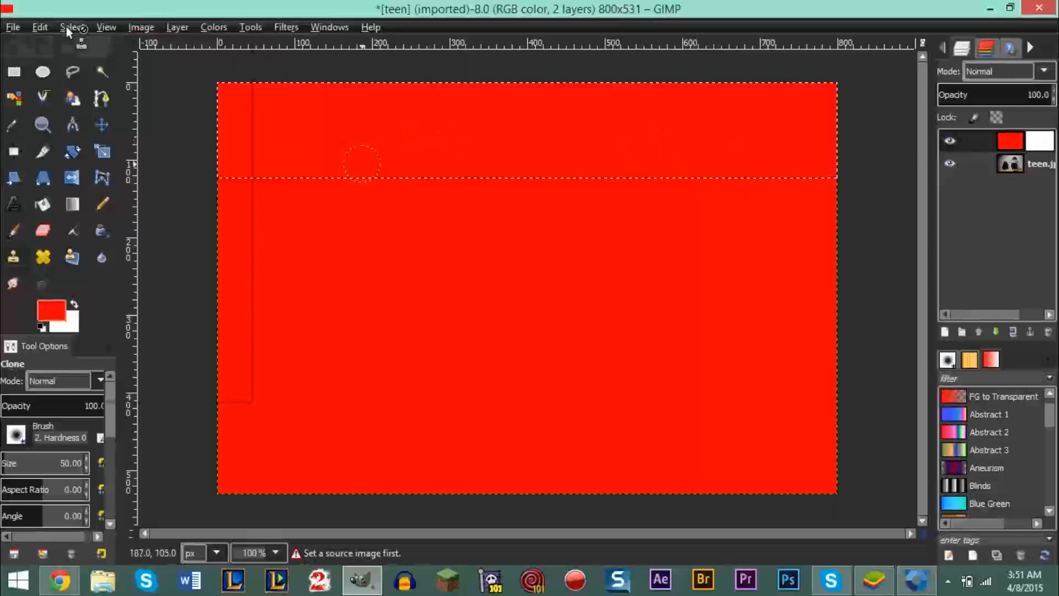
click(71, 26)
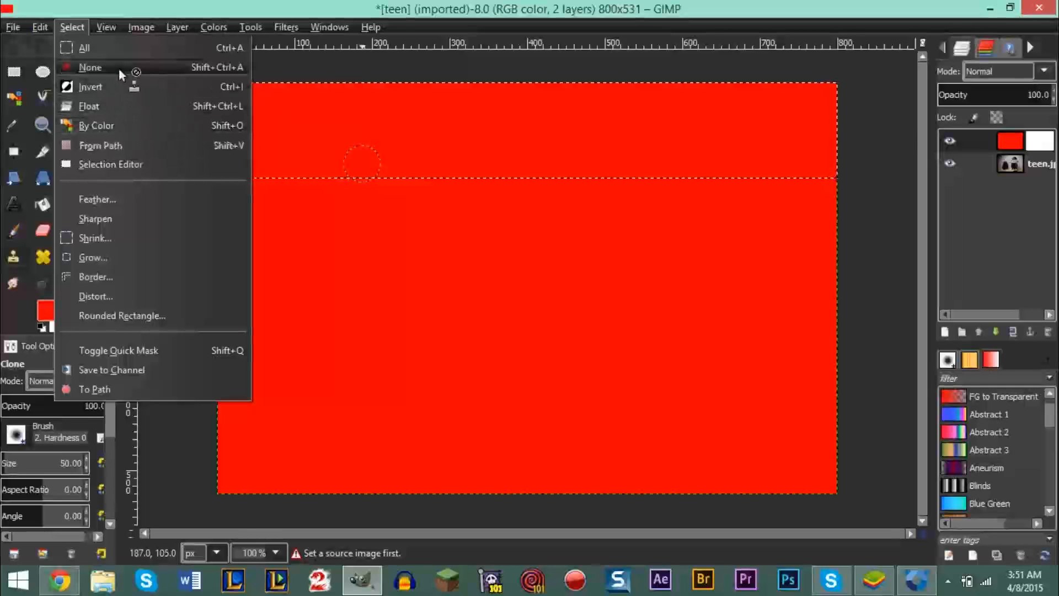
click(90, 67)
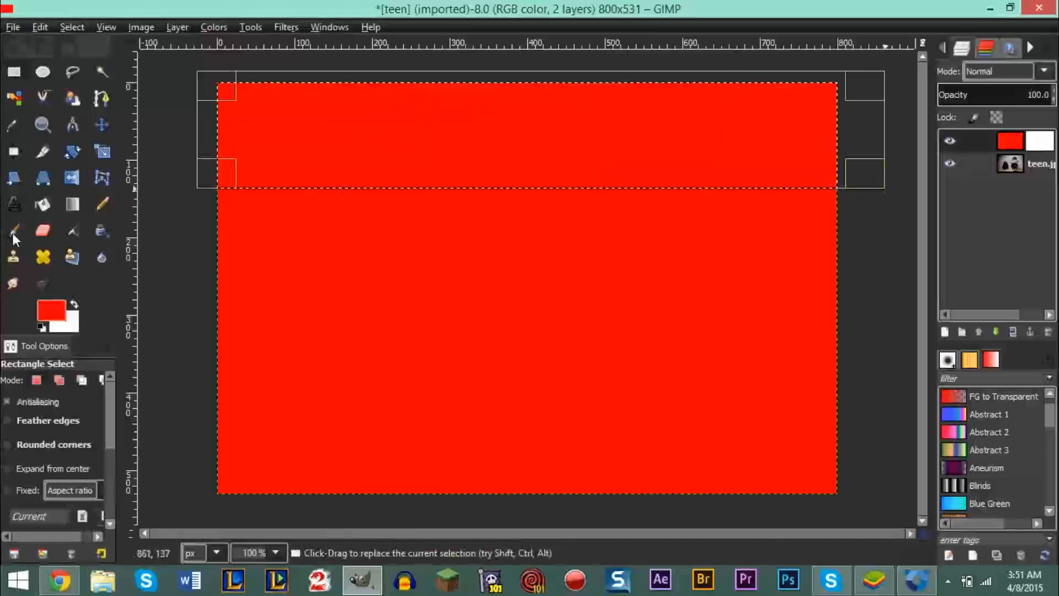
click(14, 230)
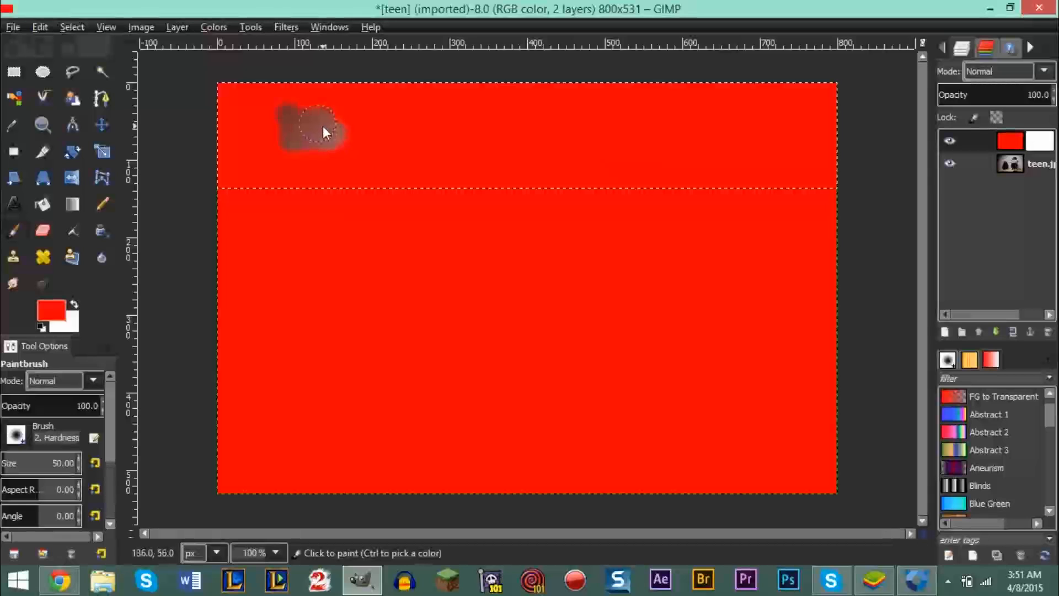
Paint the top strip on the mask with black (000000) to reveal the photo.
drag(322, 129, 250, 129)
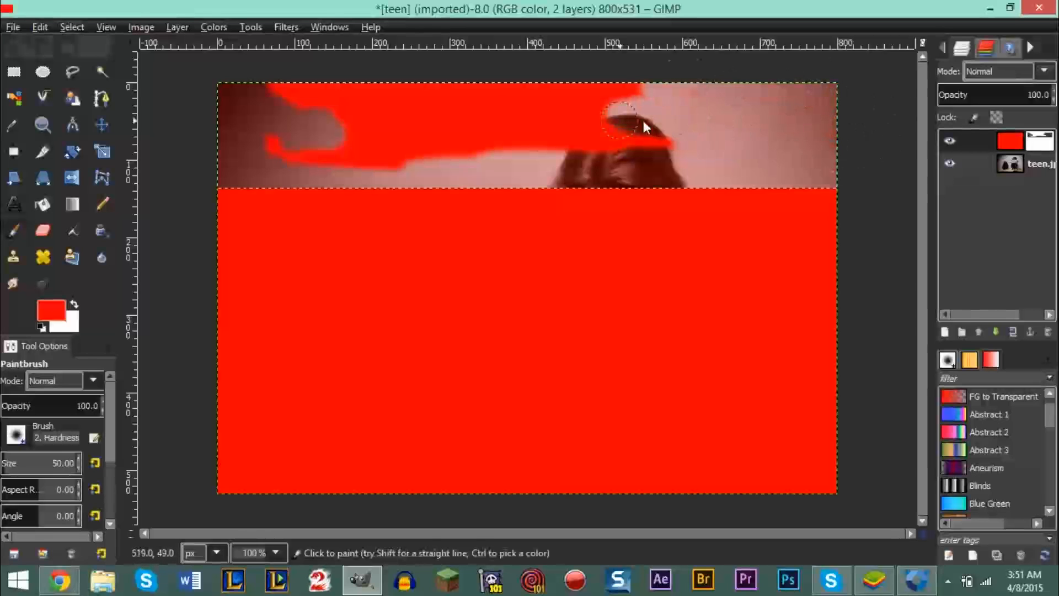
click(47, 311)
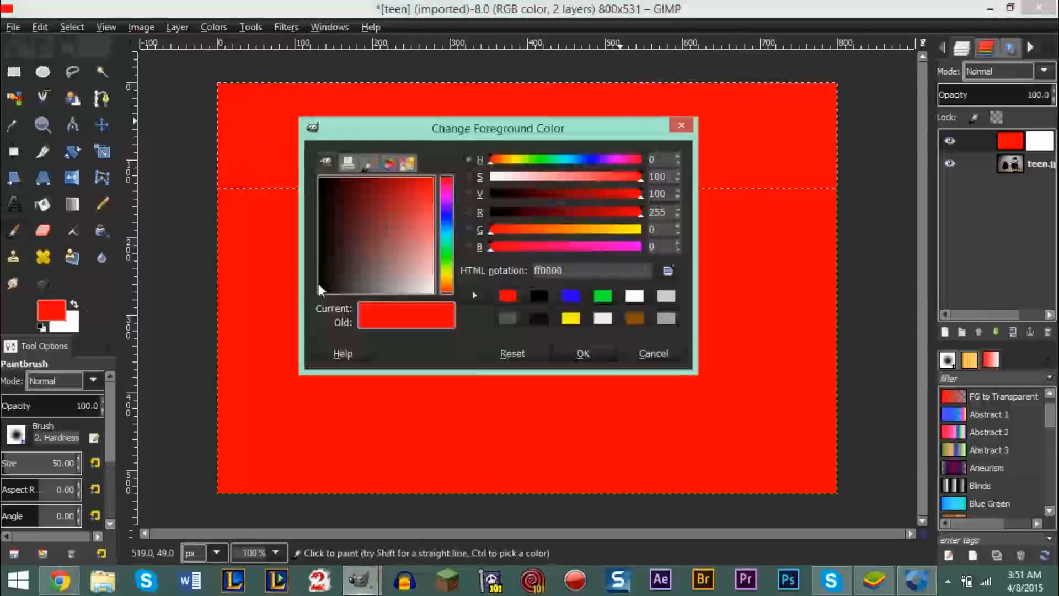
click(583, 353)
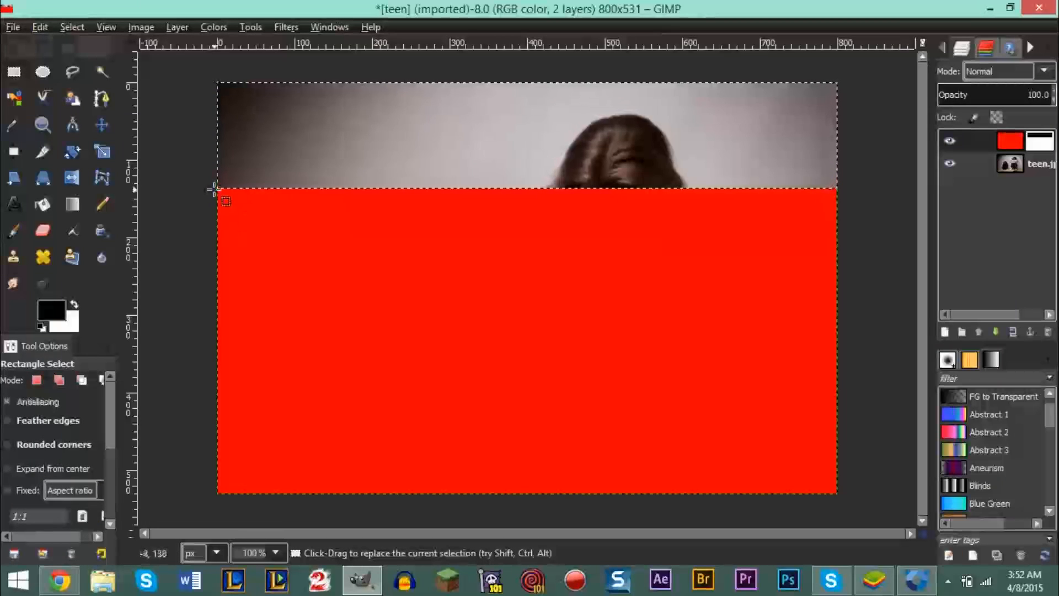
Select the band below the top strip and fill it on the mask with grey 494949.
drag(218, 191, 848, 270)
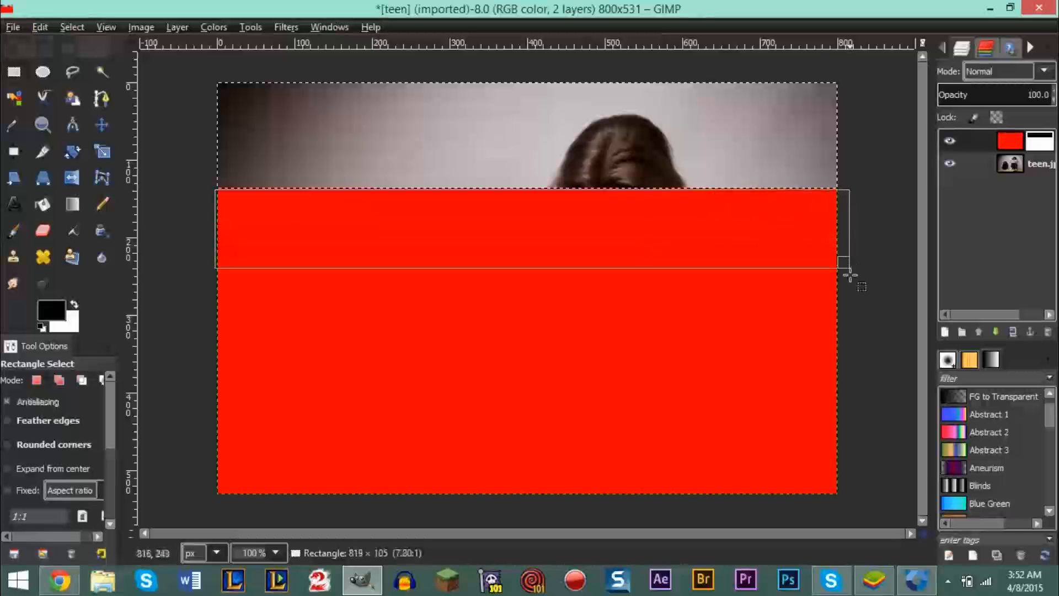
drag(849, 277, 836, 282)
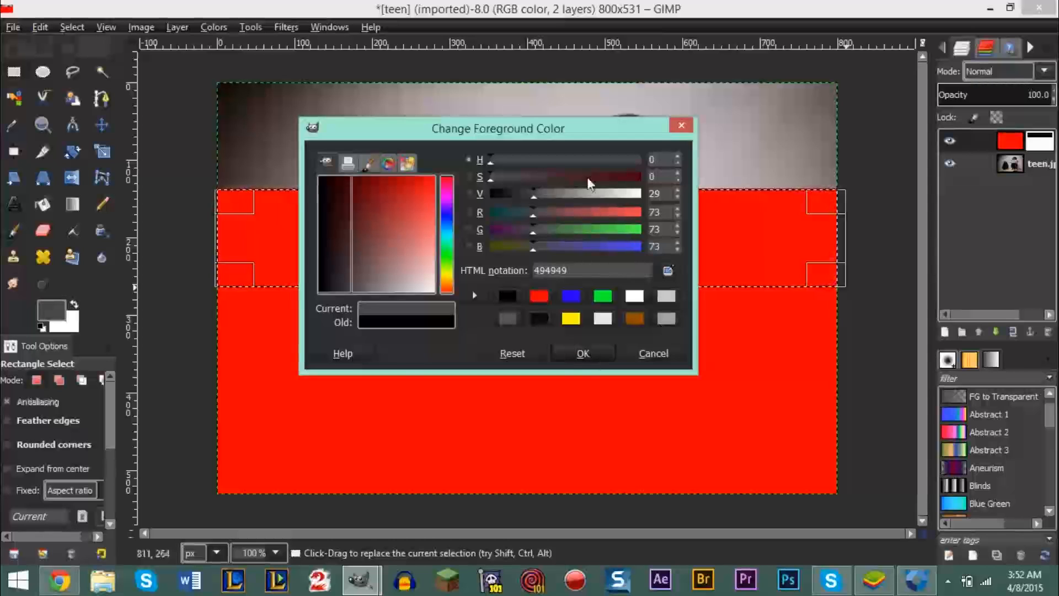
click(654, 353)
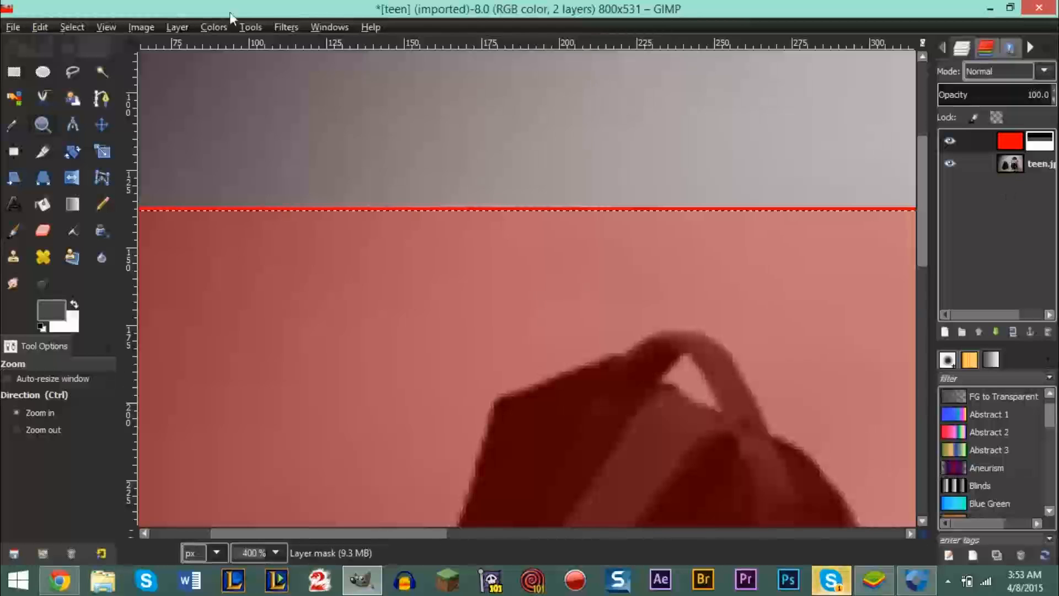
Grow the band selection by 4 px.
click(72, 26)
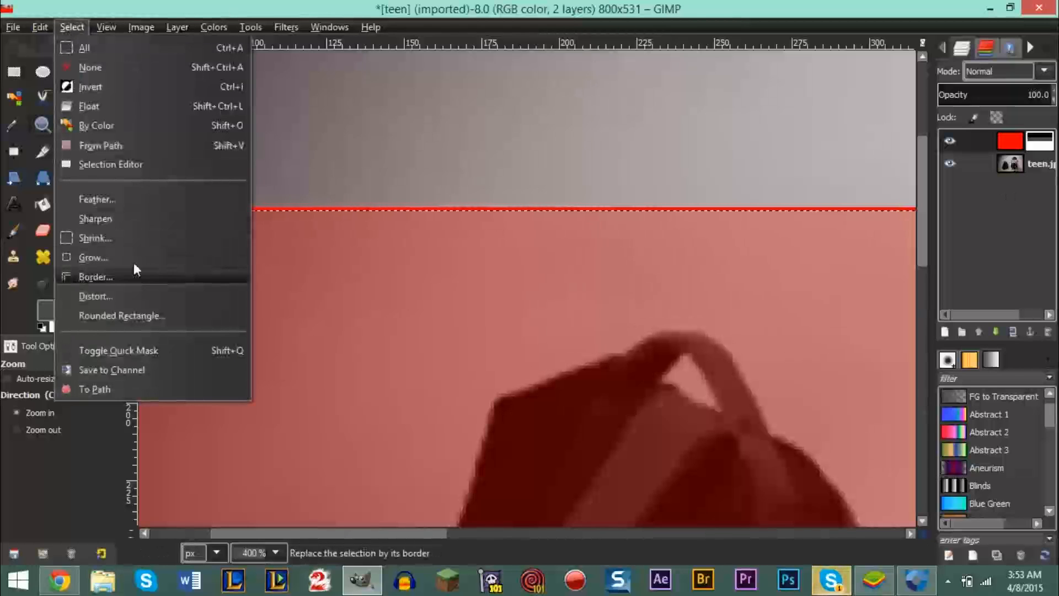
click(93, 258)
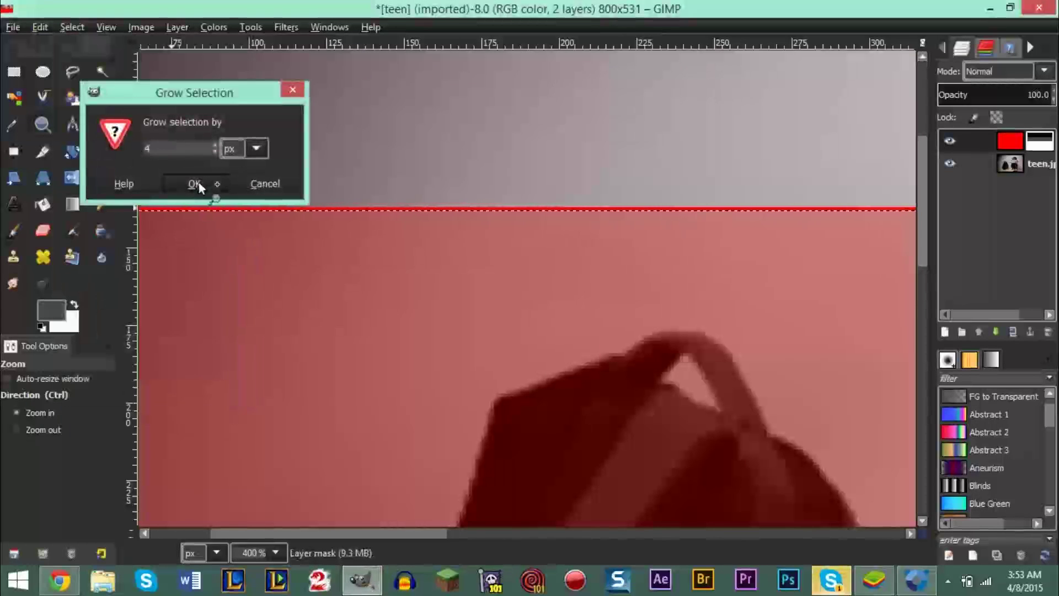
click(193, 184)
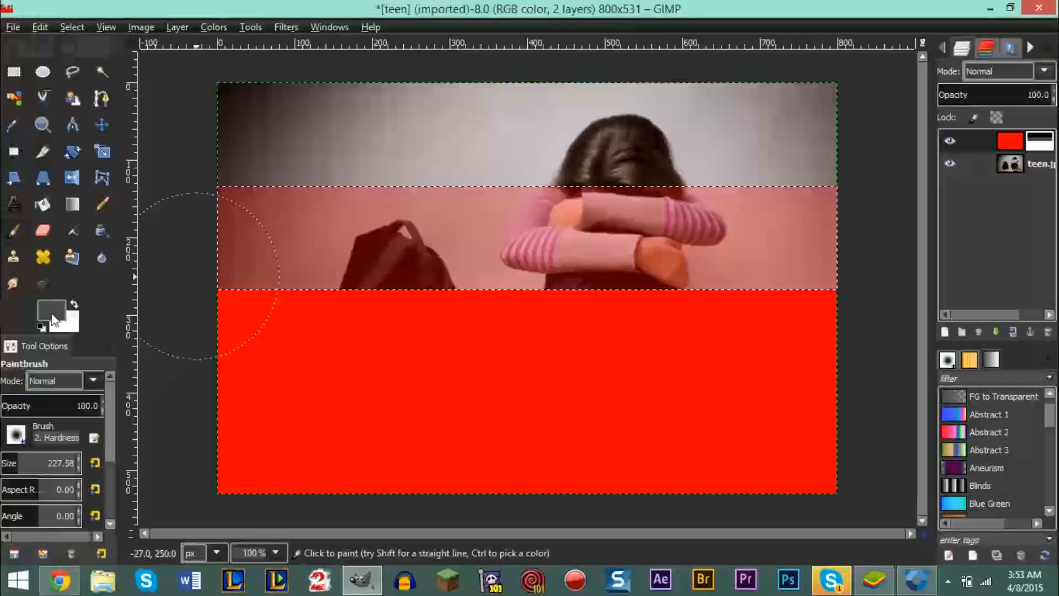
Paint the second band on the mask in near-black to reduce the red tint.
click(43, 311)
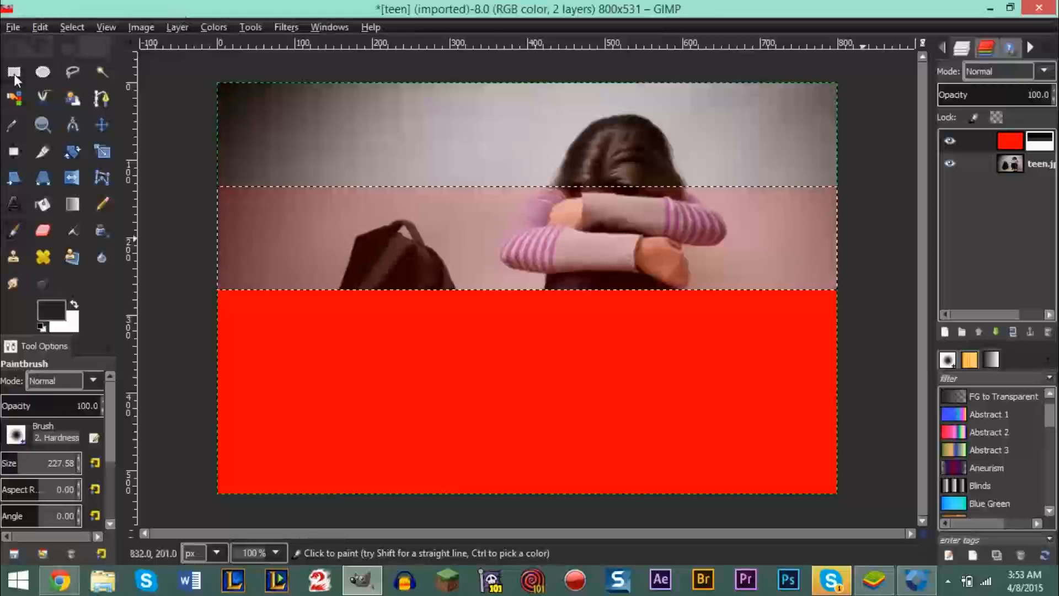
click(13, 73)
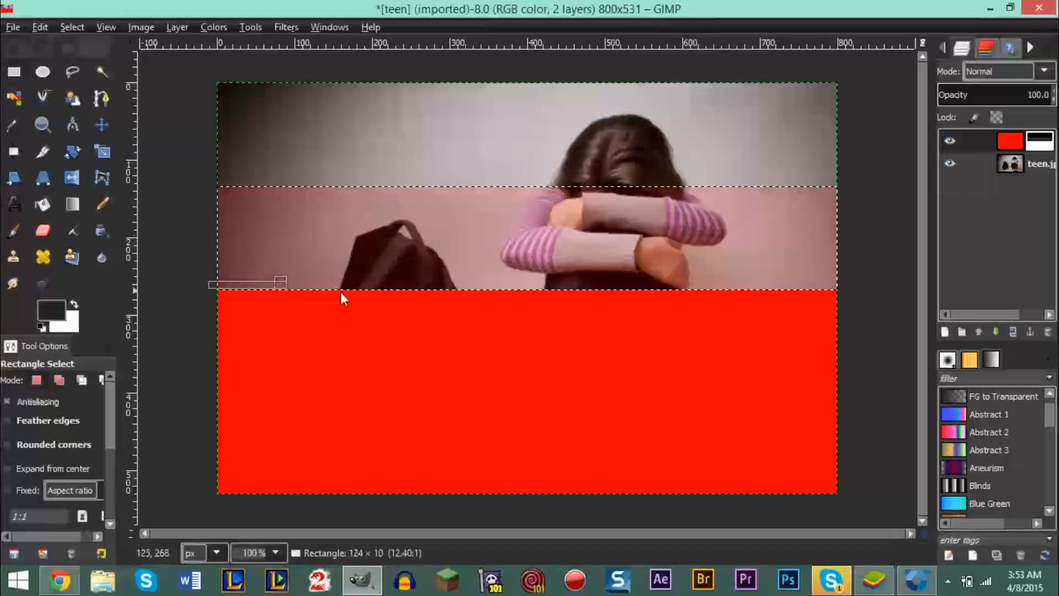
Select the third band and paint it on the mask with grey 3a3a3a.
drag(341, 298, 849, 353)
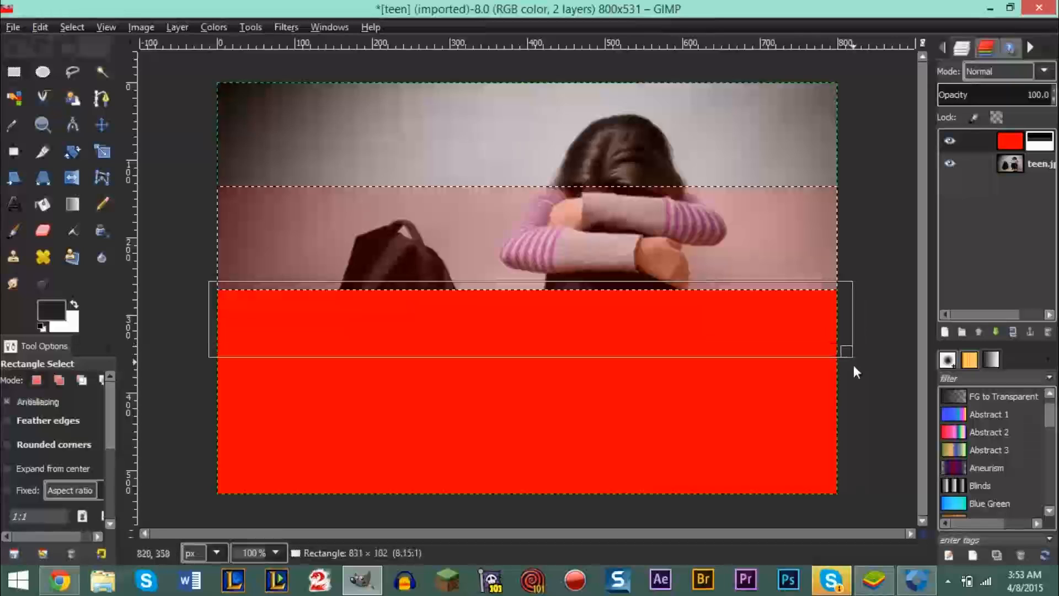
drag(847, 351, 846, 380)
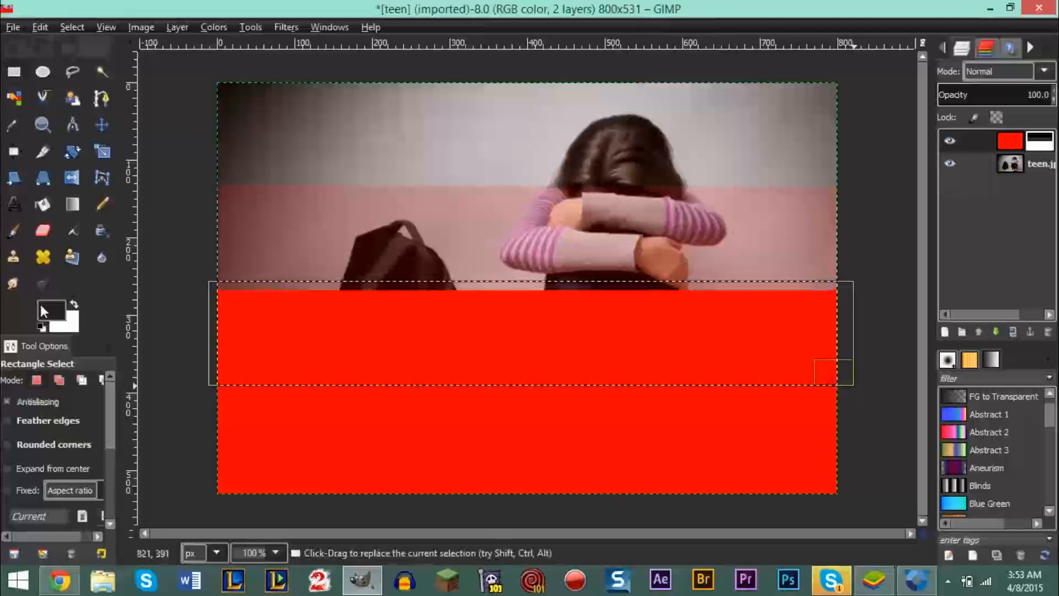
click(41, 312)
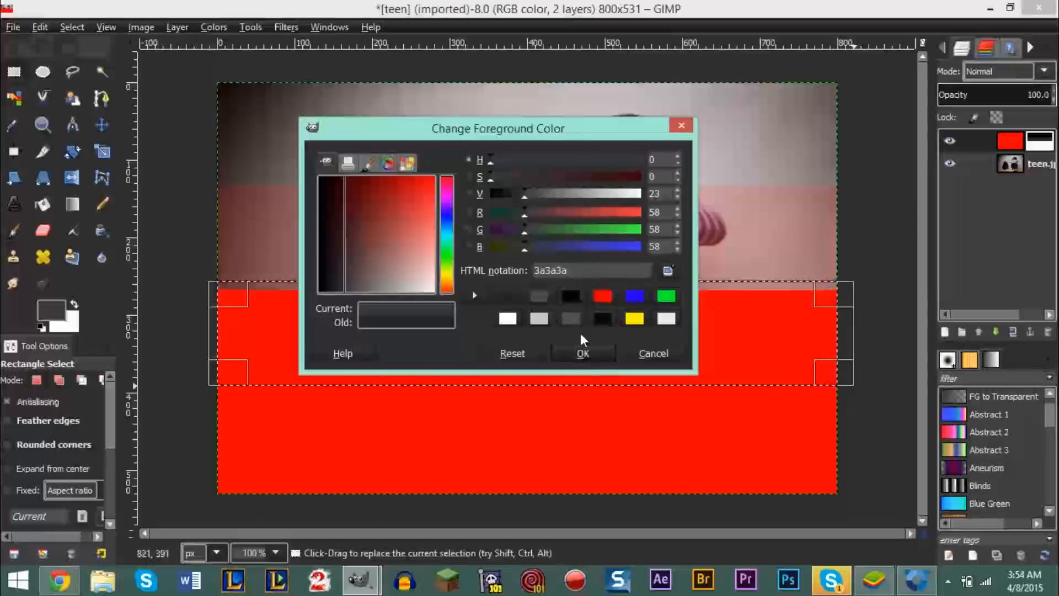
click(582, 353)
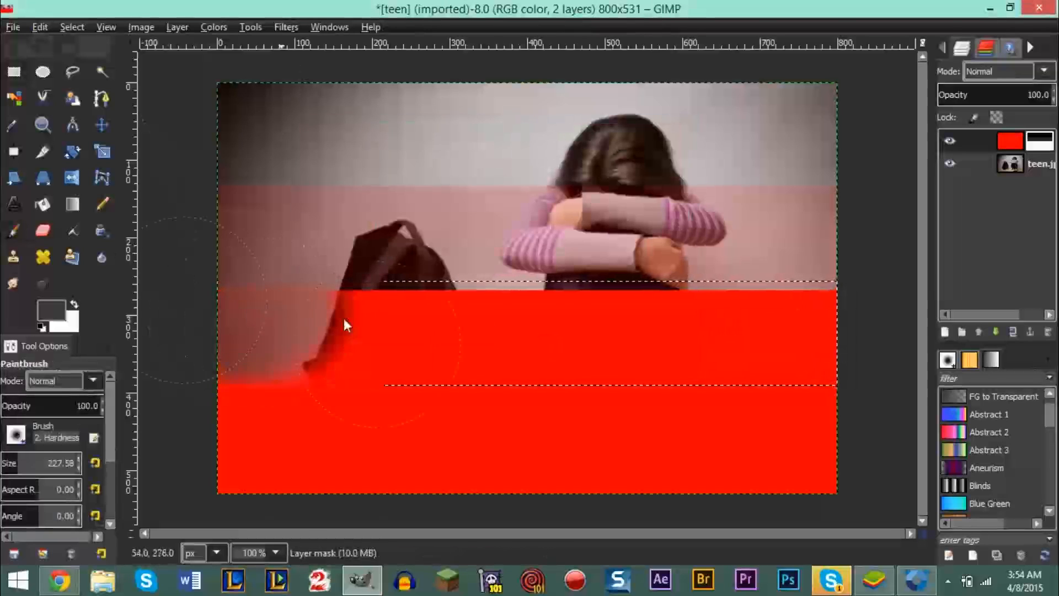
drag(344, 325, 702, 331)
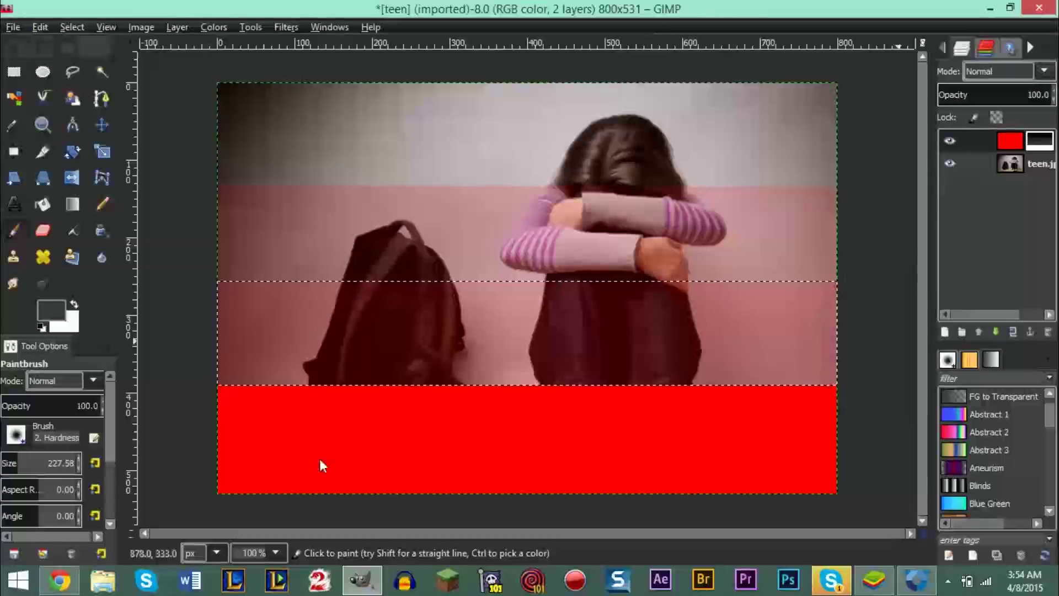
mouse_move(793, 399)
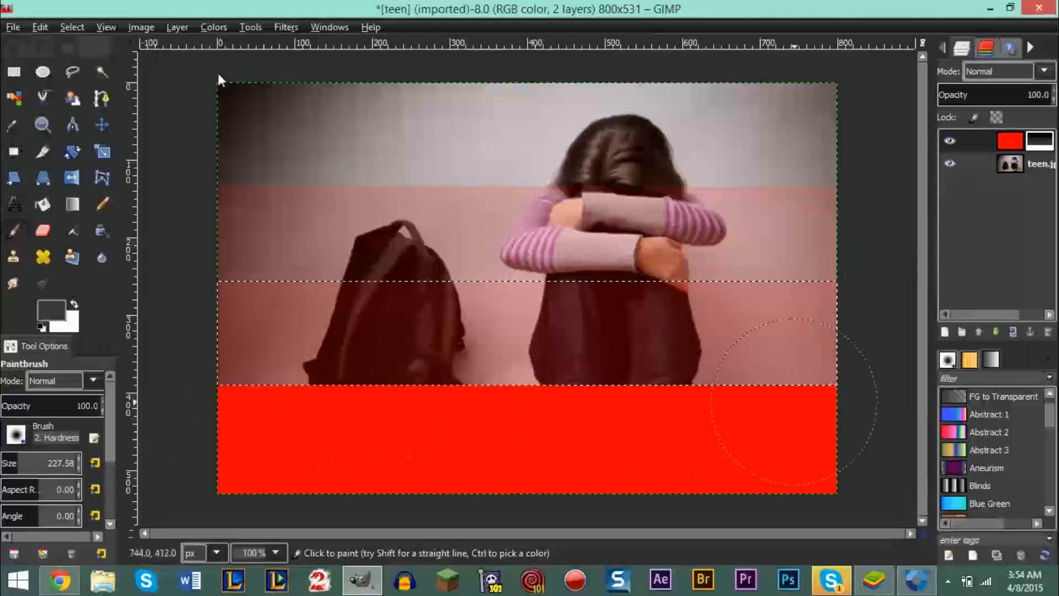
Select the bottom band and paint it on the mask with grey 797979.
click(12, 71)
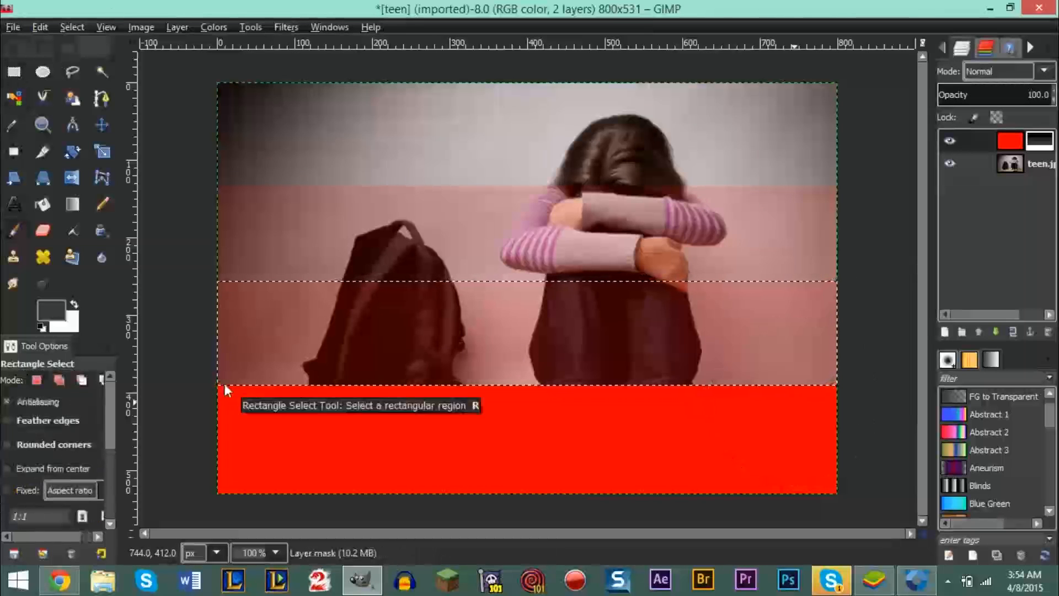
drag(226, 388, 867, 511)
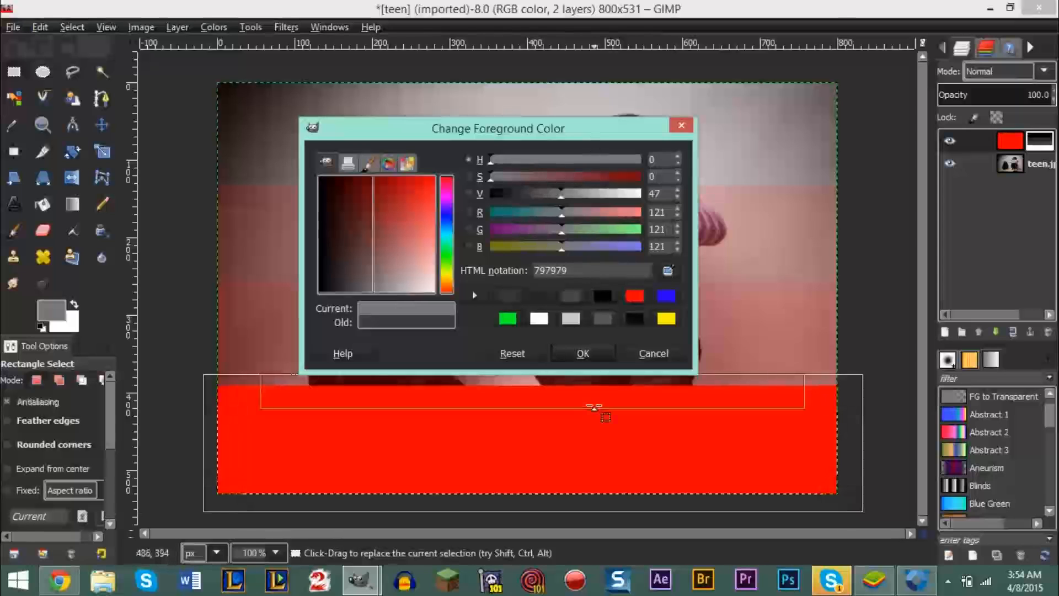
click(653, 353)
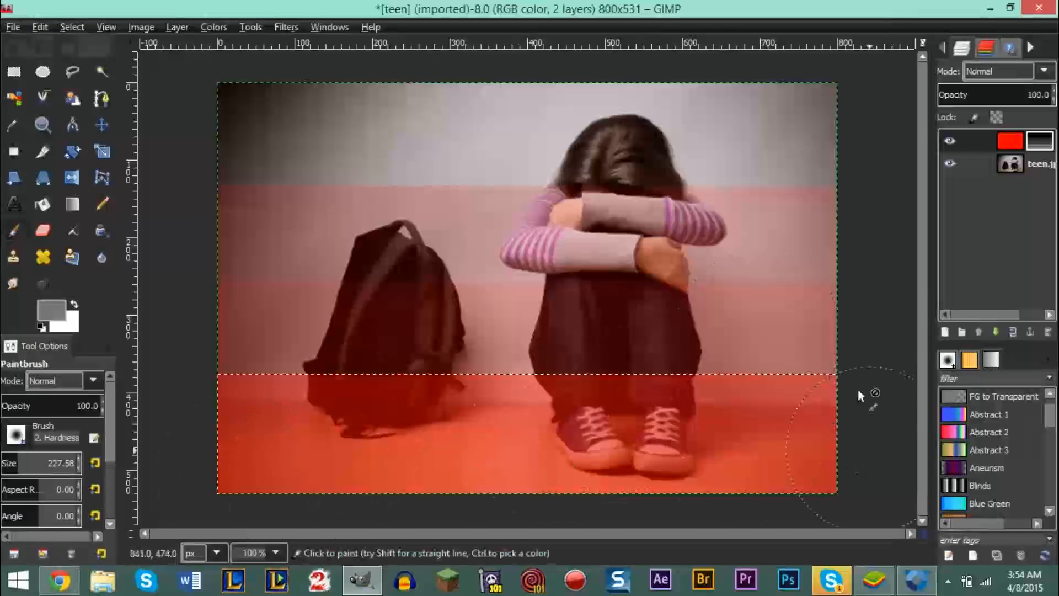
Clear the selection, disable the layer mask, and paint over the girl's arms on the red layer's mask.
click(72, 26)
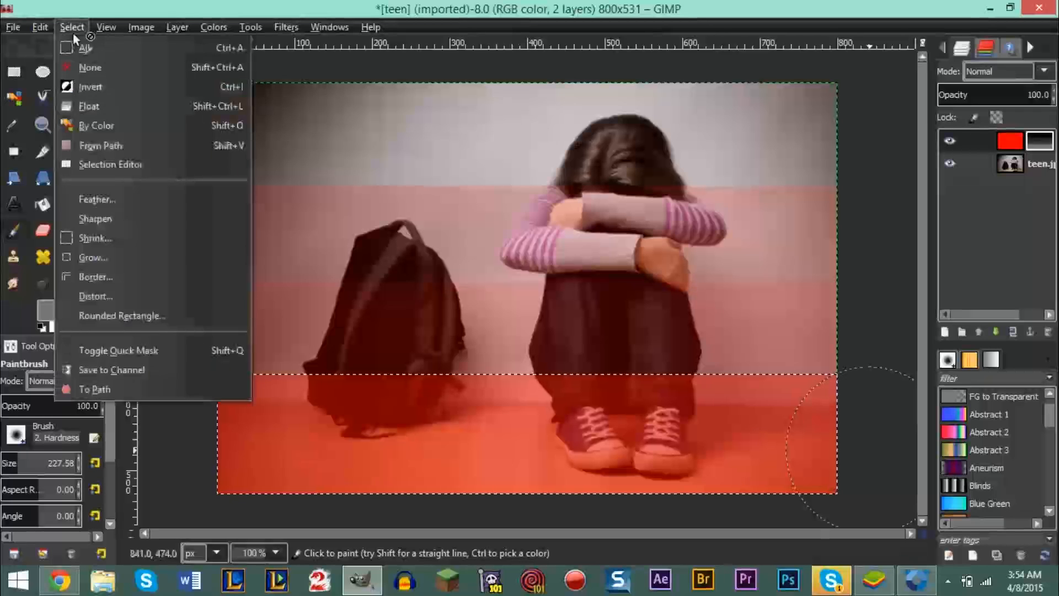
click(90, 67)
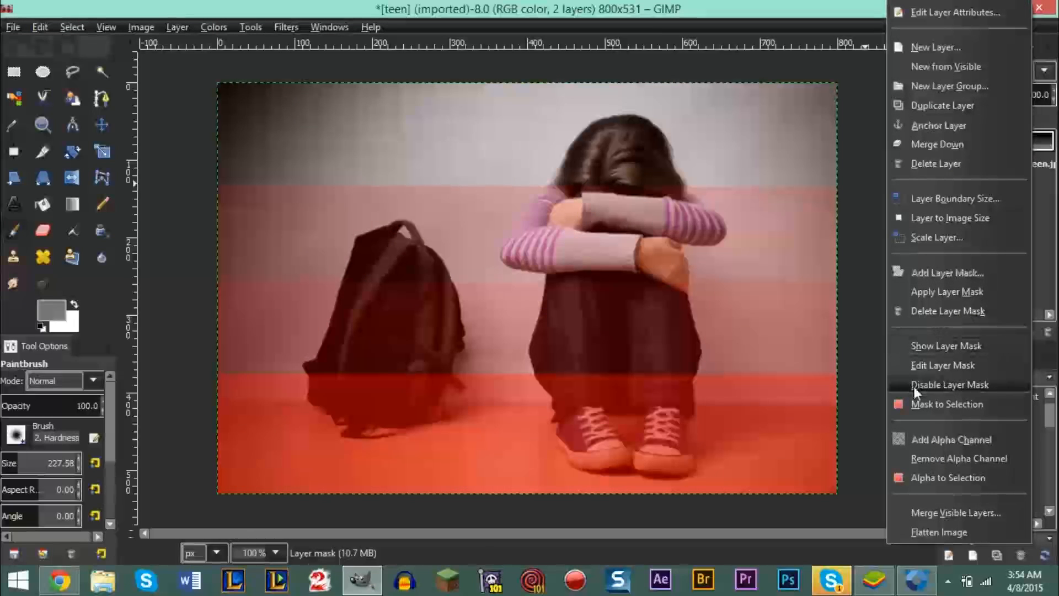
click(950, 385)
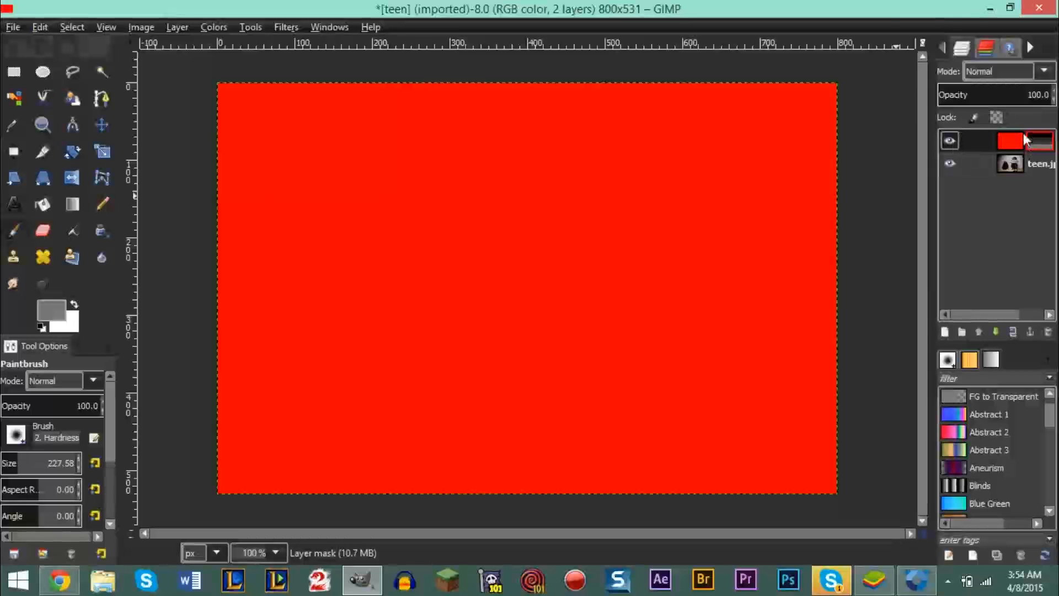
right_click(1027, 143)
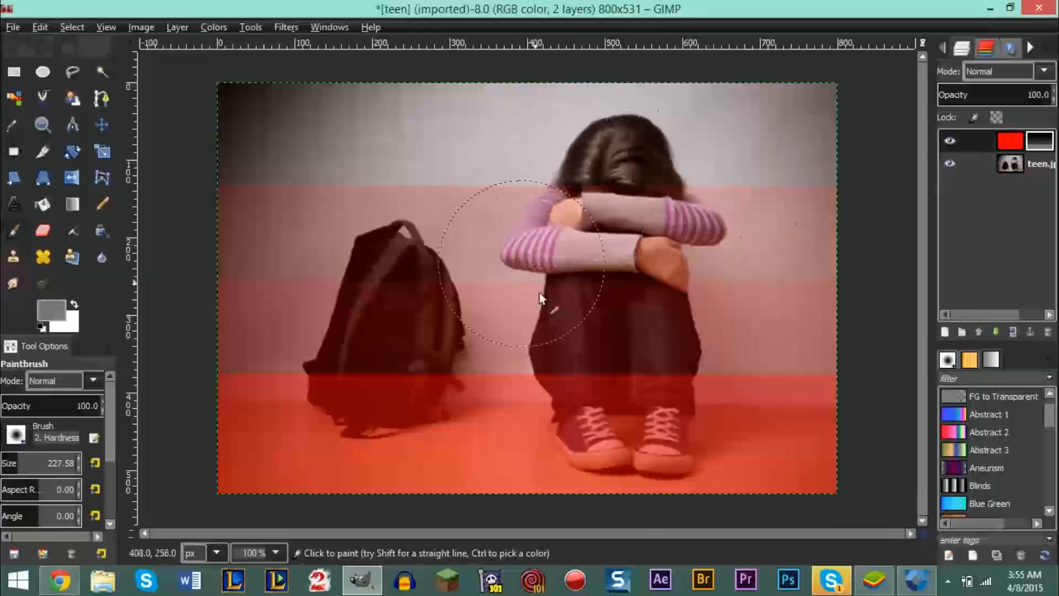
mouse_move(552, 381)
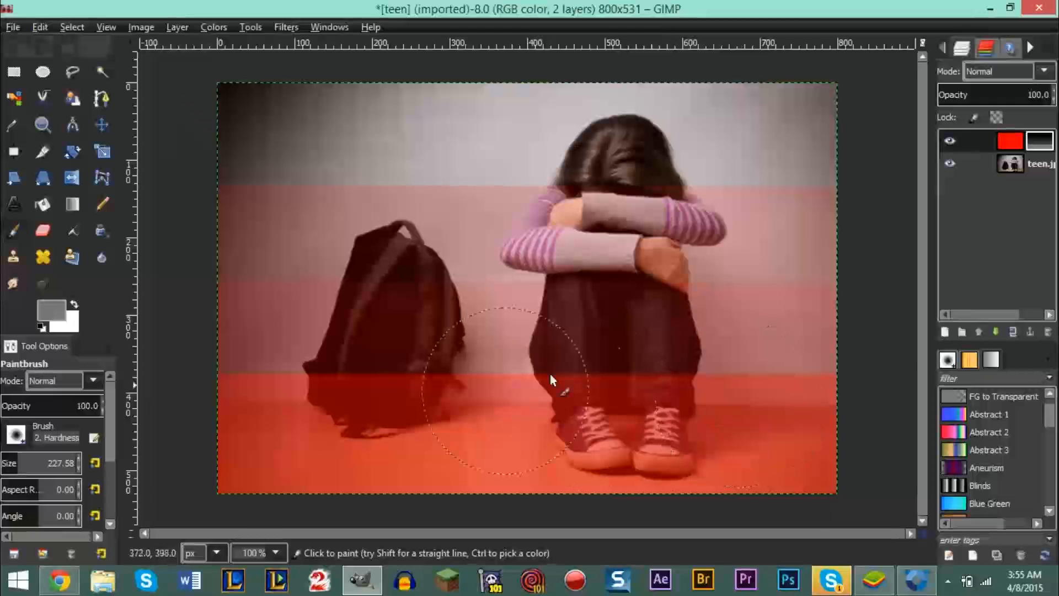
mouse_move(669, 222)
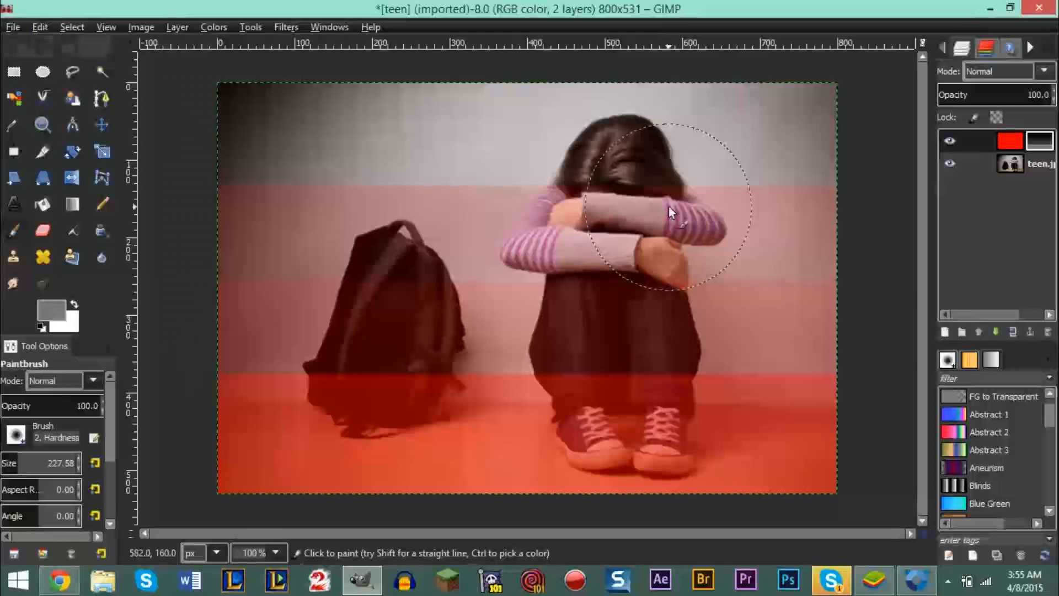
click(670, 212)
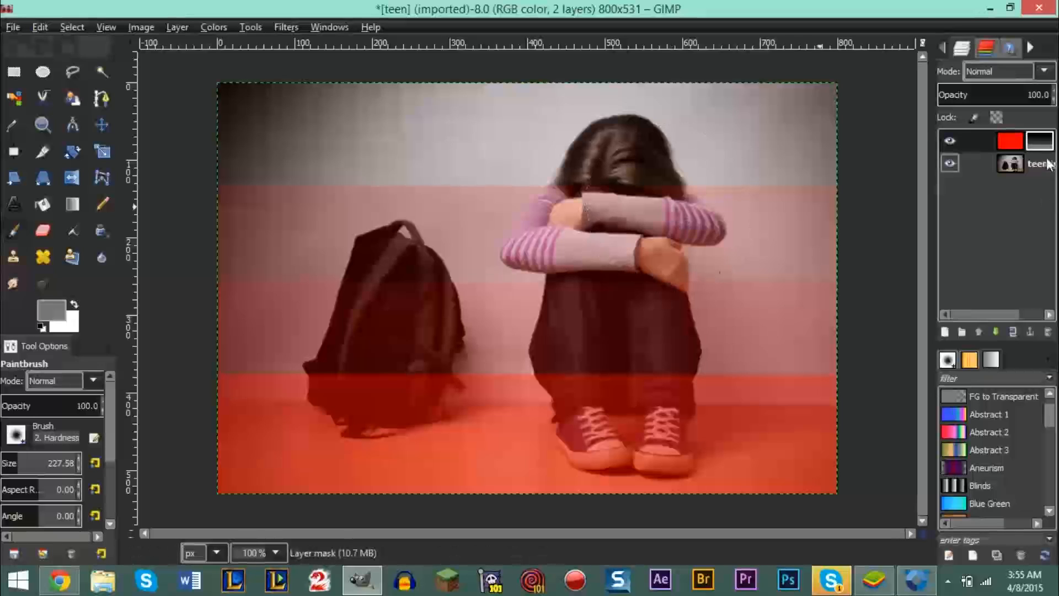
mouse_move(599, 267)
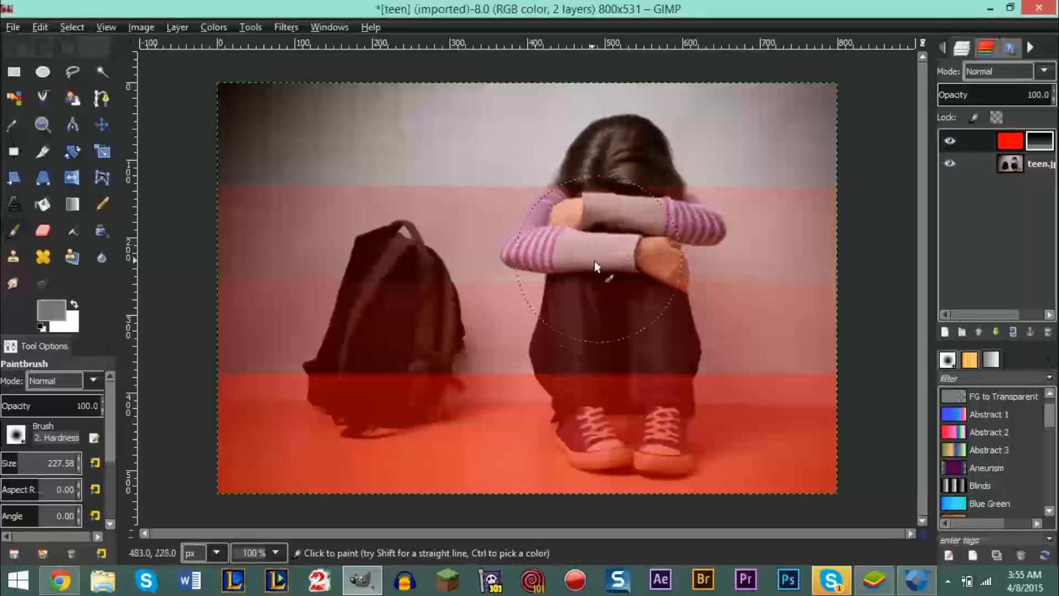
mouse_move(306, 325)
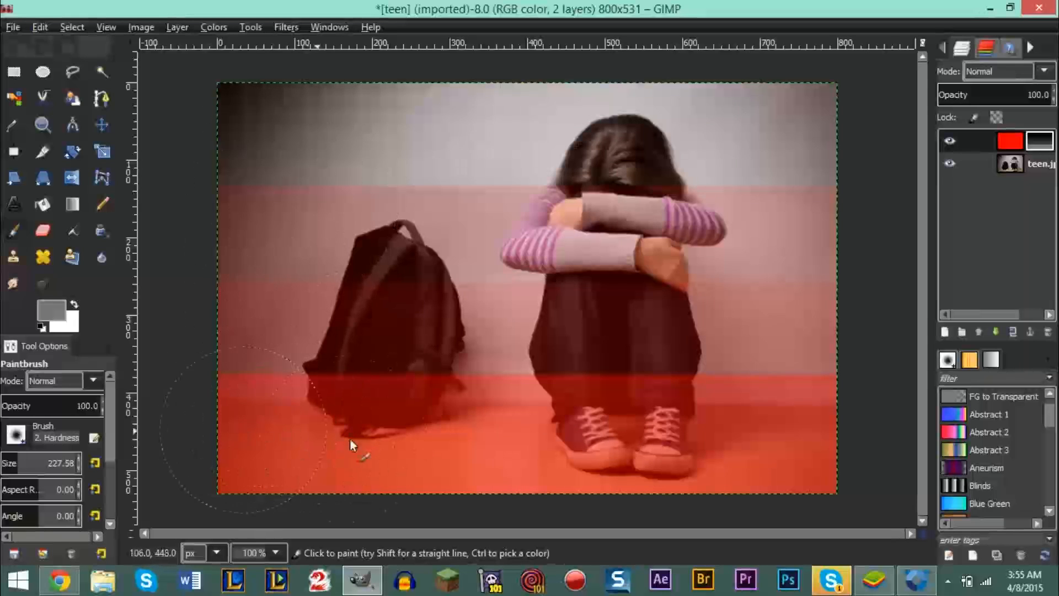
mouse_move(331, 331)
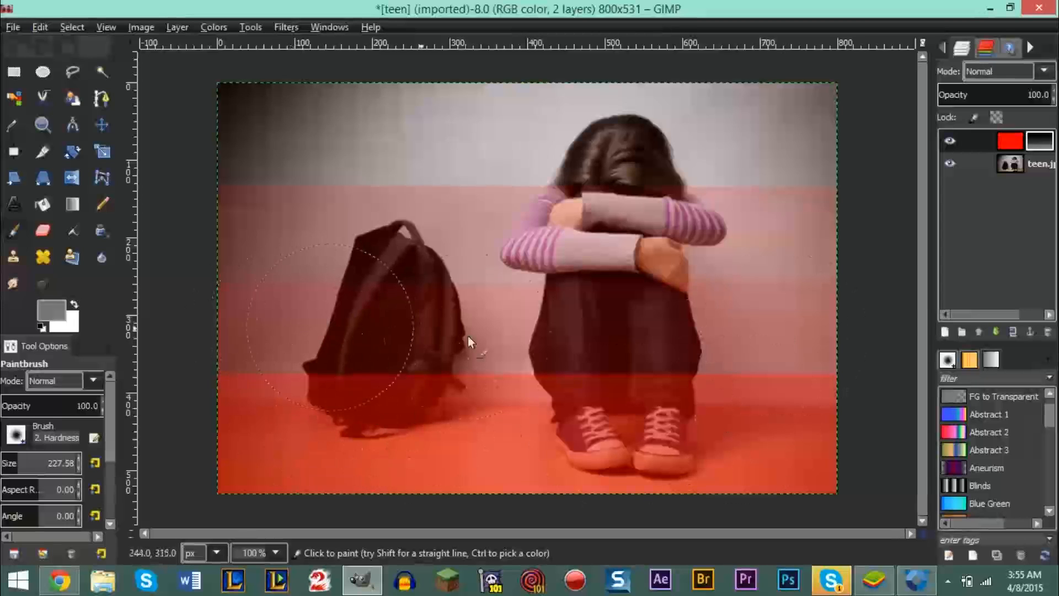
mouse_move(734, 148)
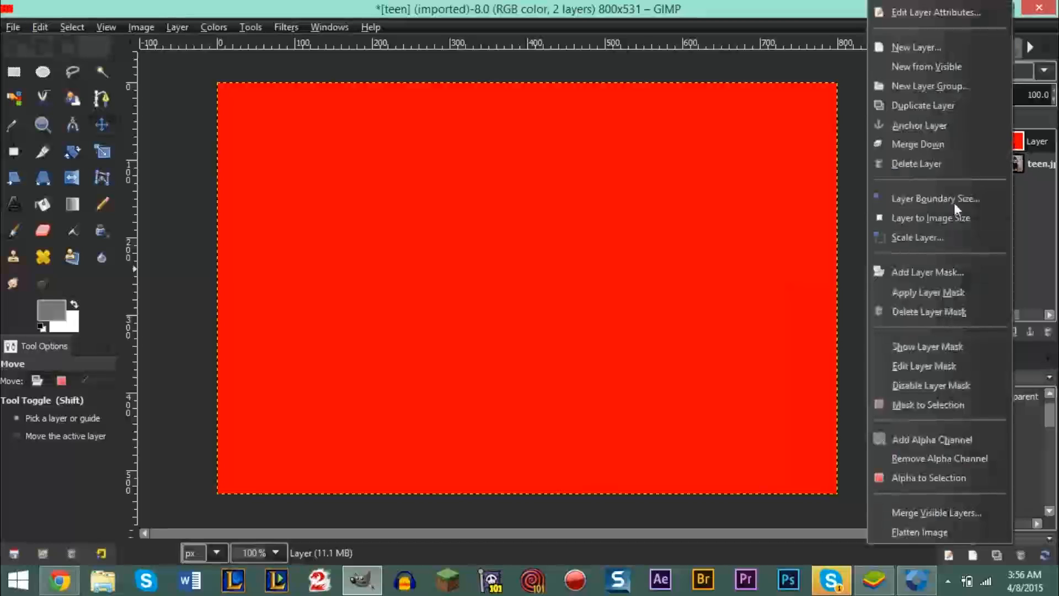
mouse_move(934, 357)
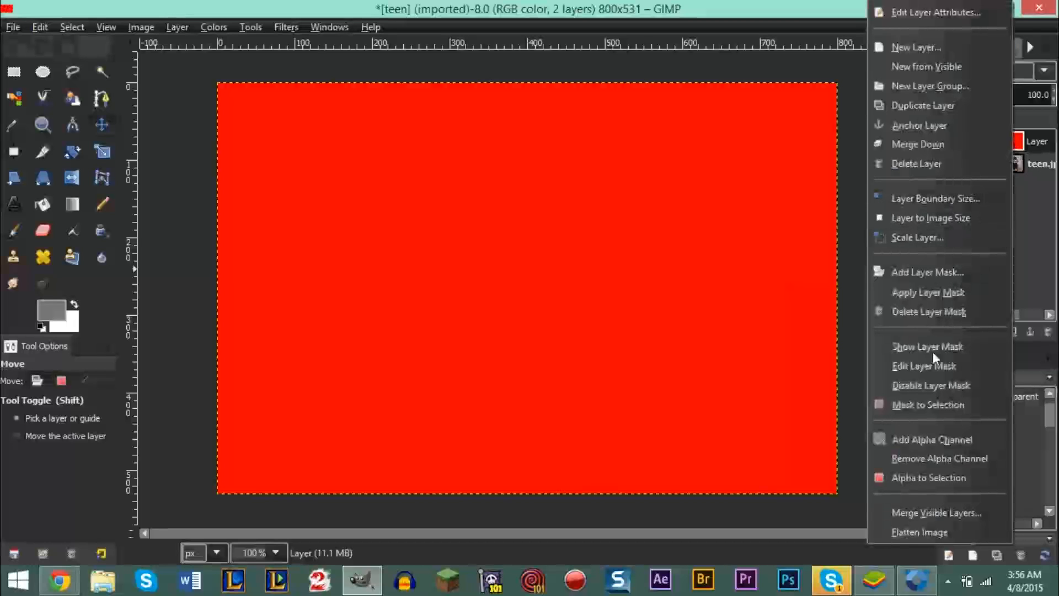
mouse_move(918, 170)
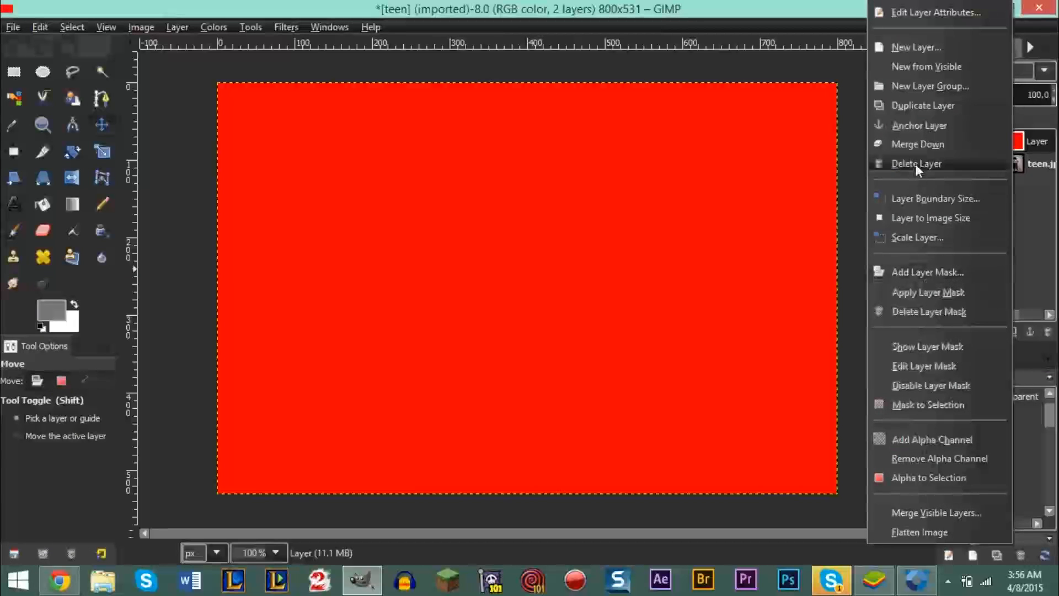
Delete the red fill layer from the Layers panel.
click(916, 163)
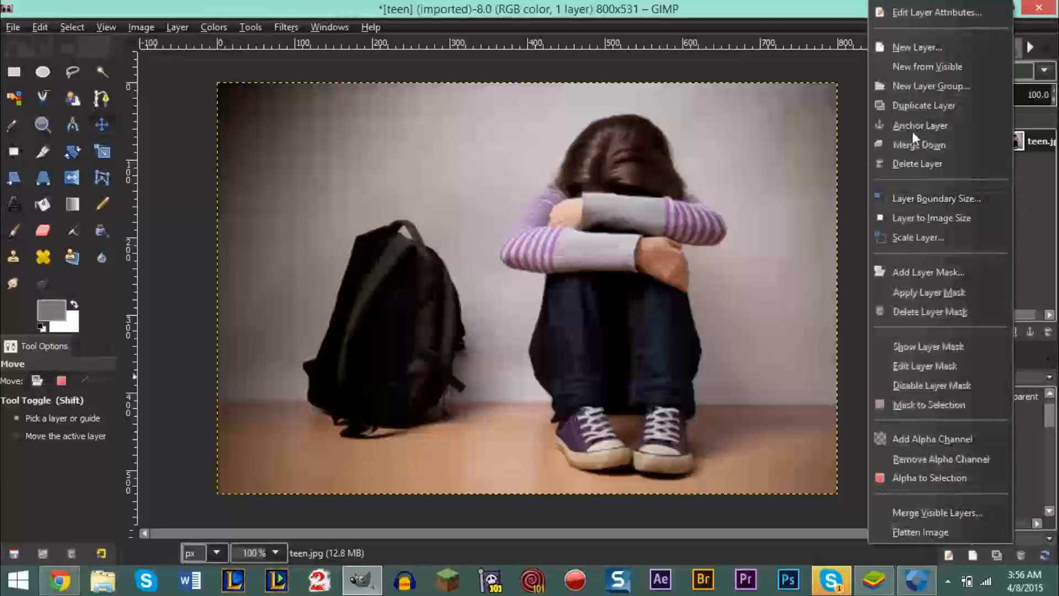
Duplicate the photo layer and desaturate the copy to grayscale.
click(924, 105)
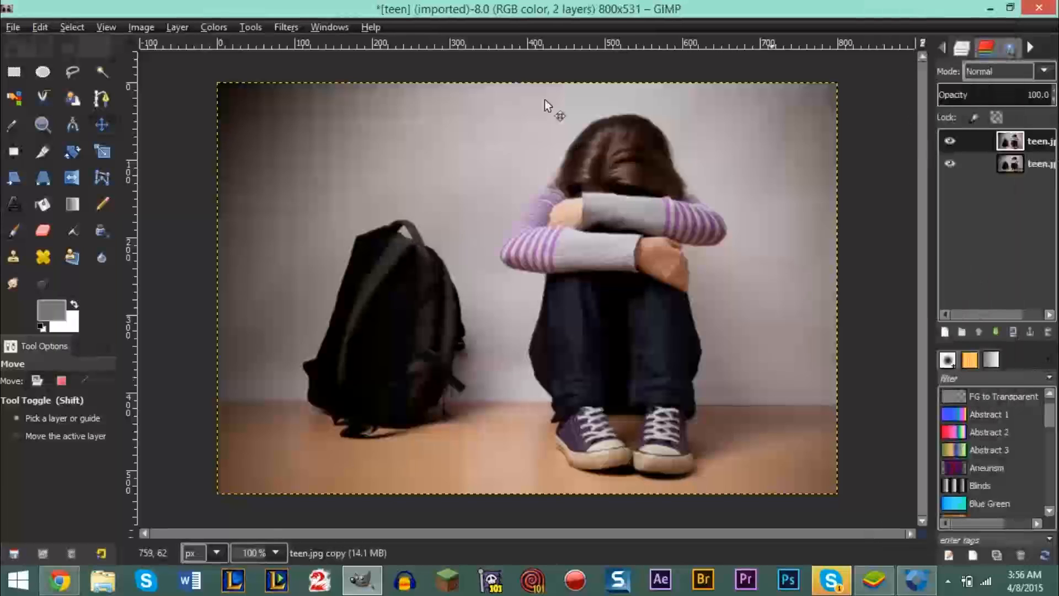
click(213, 27)
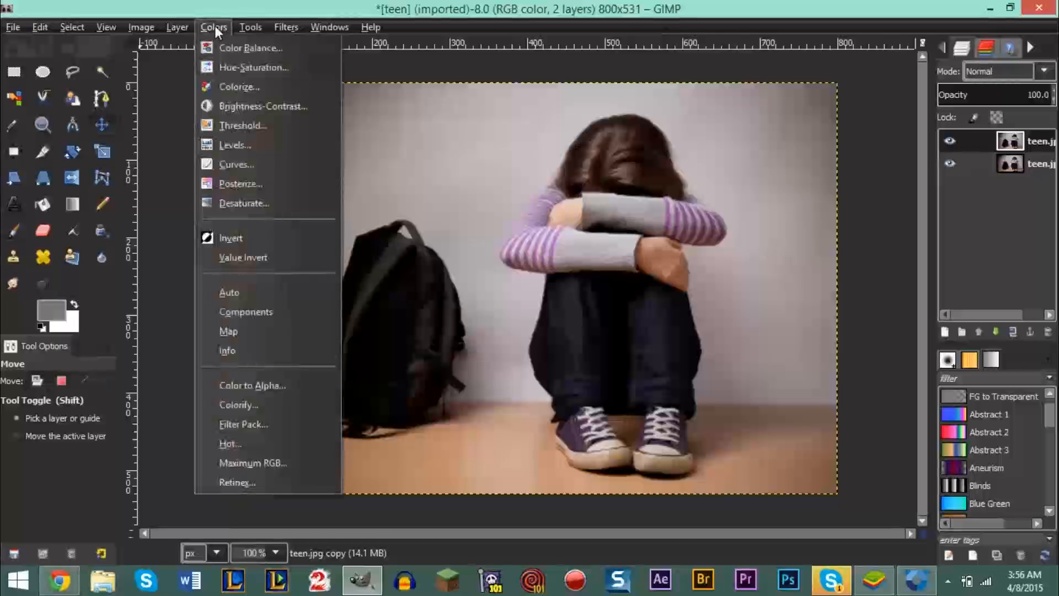
click(244, 203)
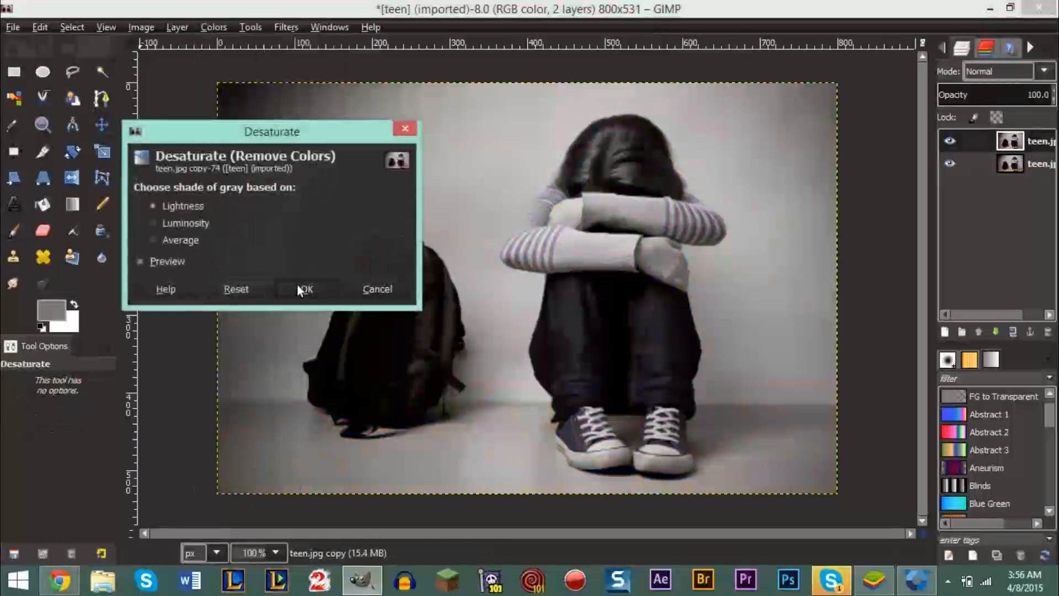
click(305, 289)
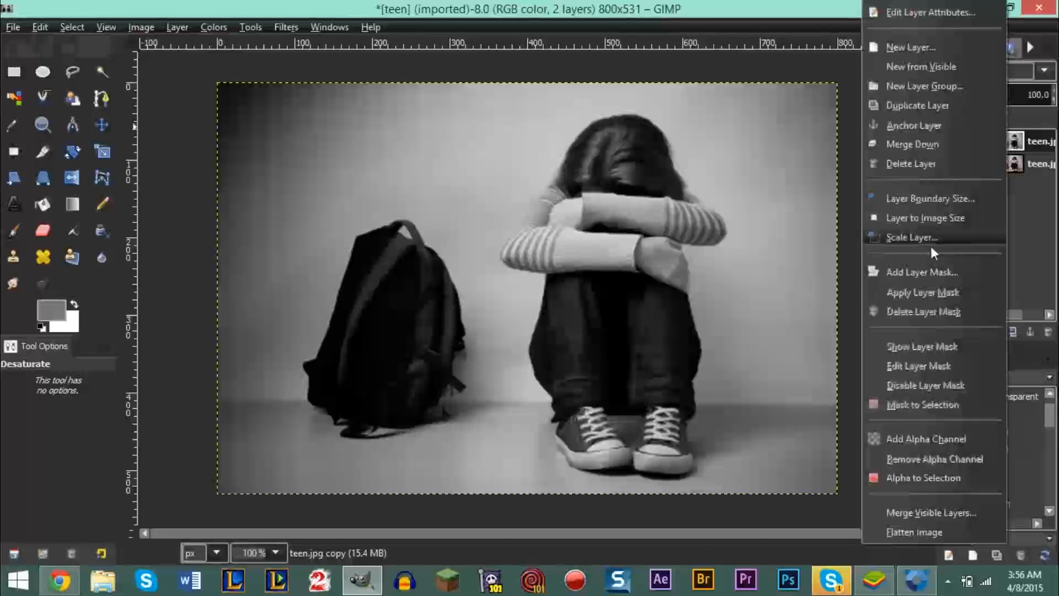
Add a fully white layer mask to the grayscale copy.
click(916, 272)
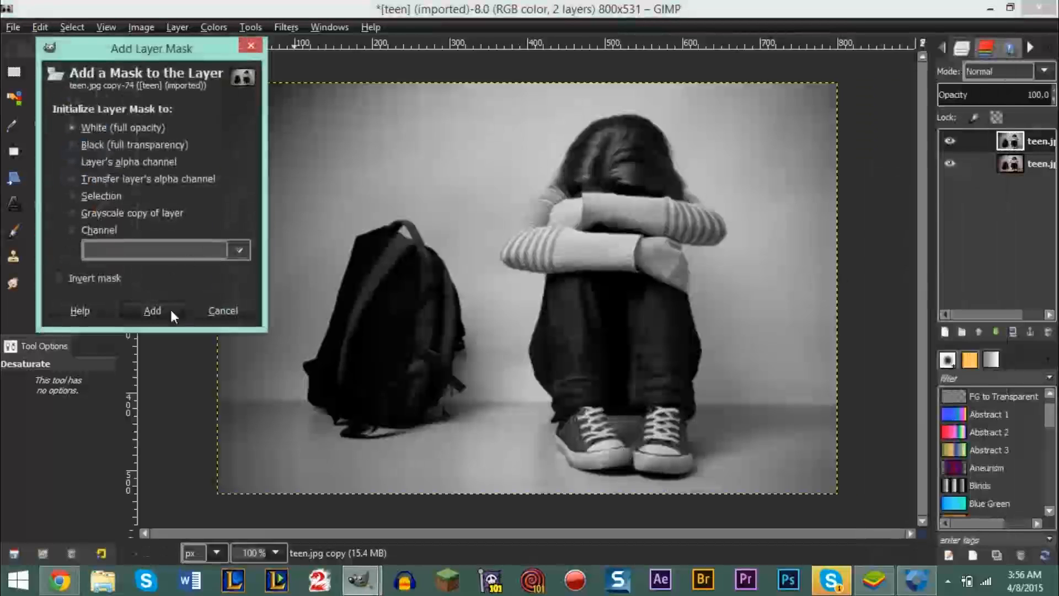
click(152, 310)
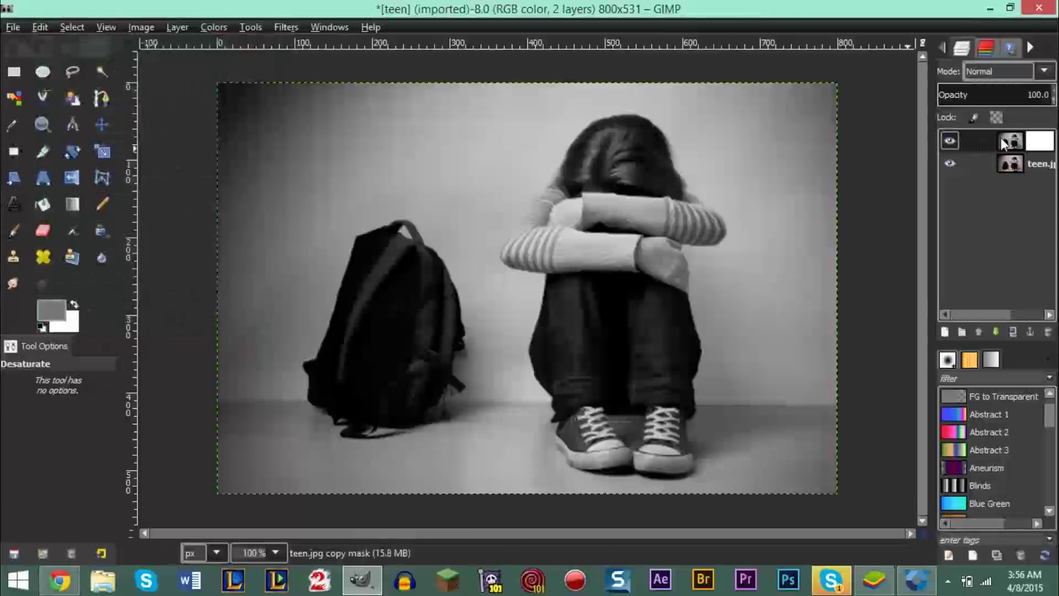
click(43, 126)
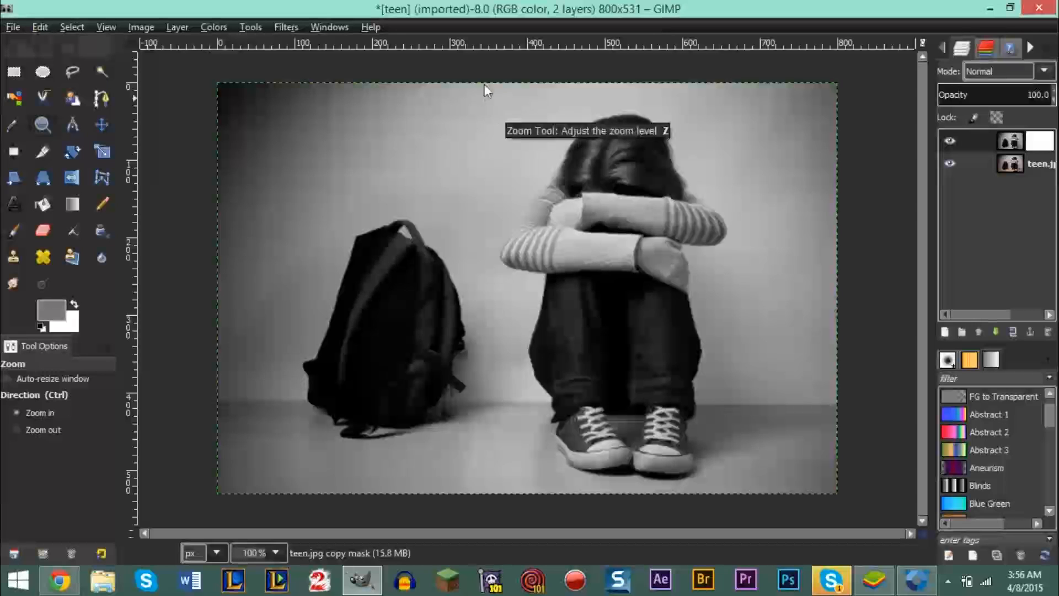
Zoom in on the girl and trace a freehand selection from her hair down past her shoes.
drag(483, 71, 760, 503)
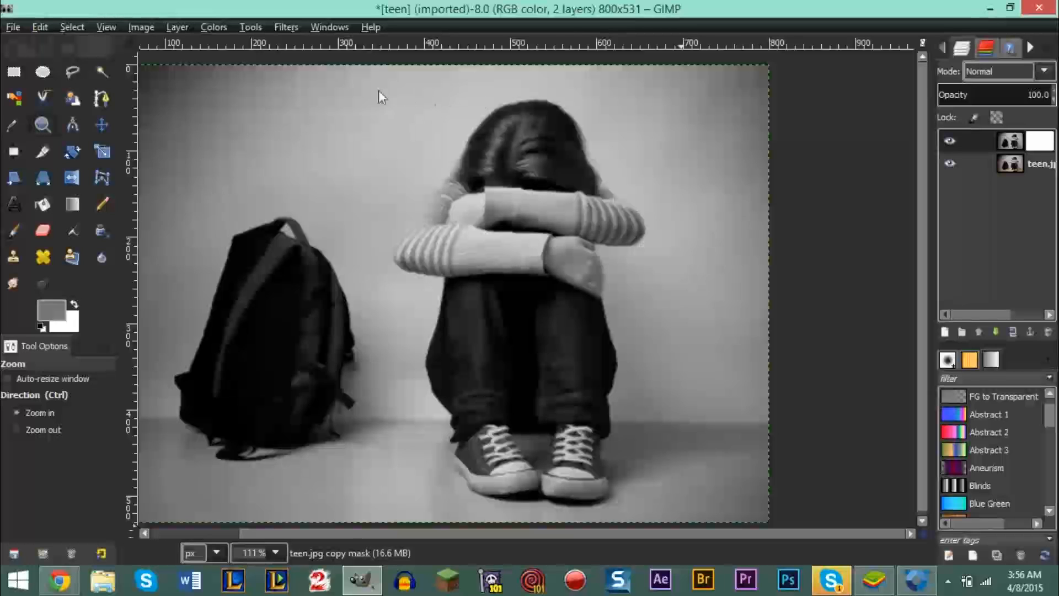
drag(364, 91, 674, 524)
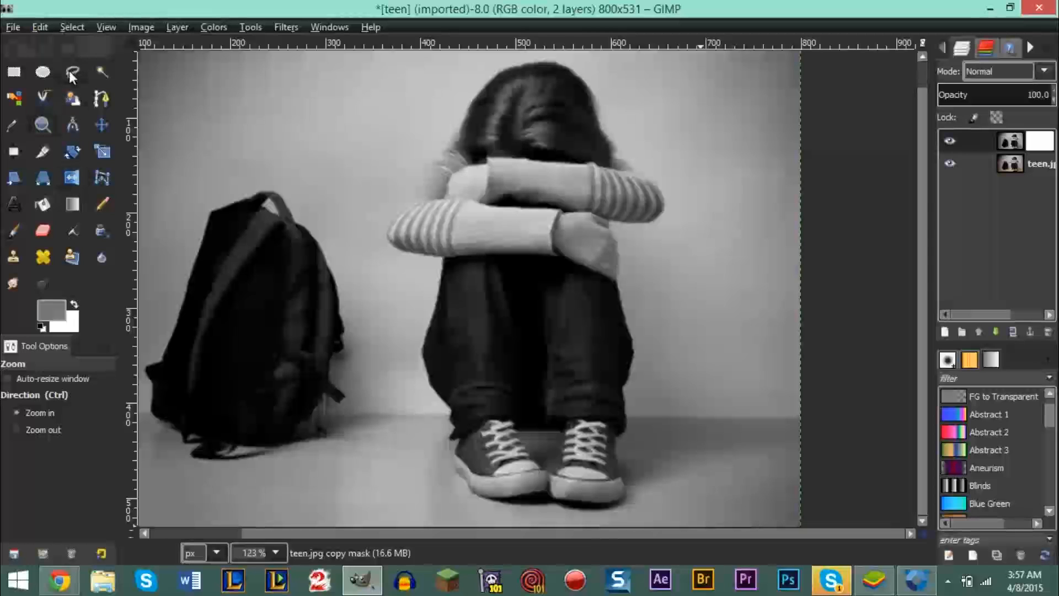
click(70, 73)
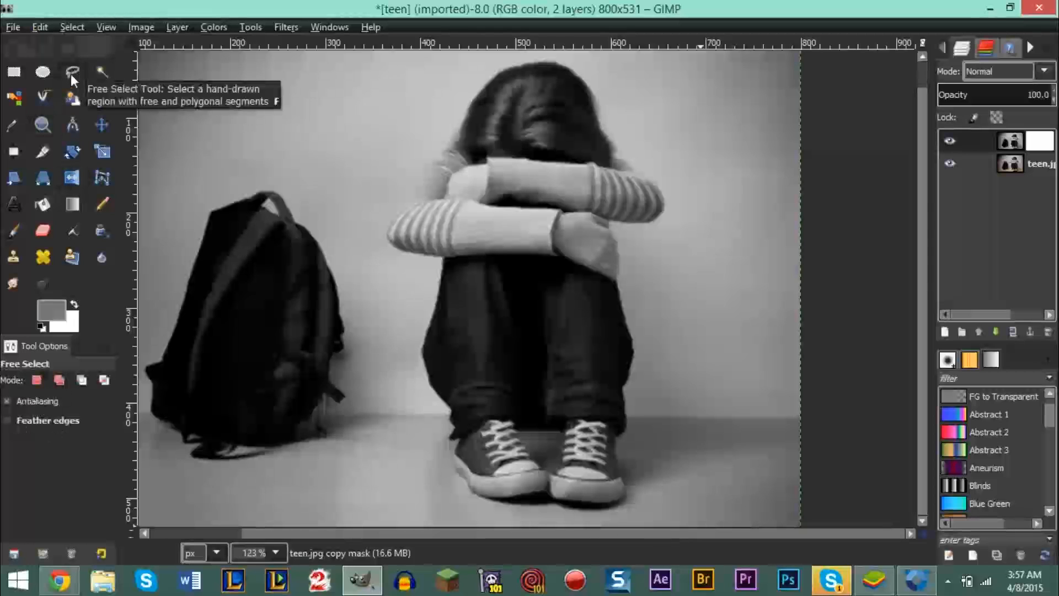
mouse_move(523, 153)
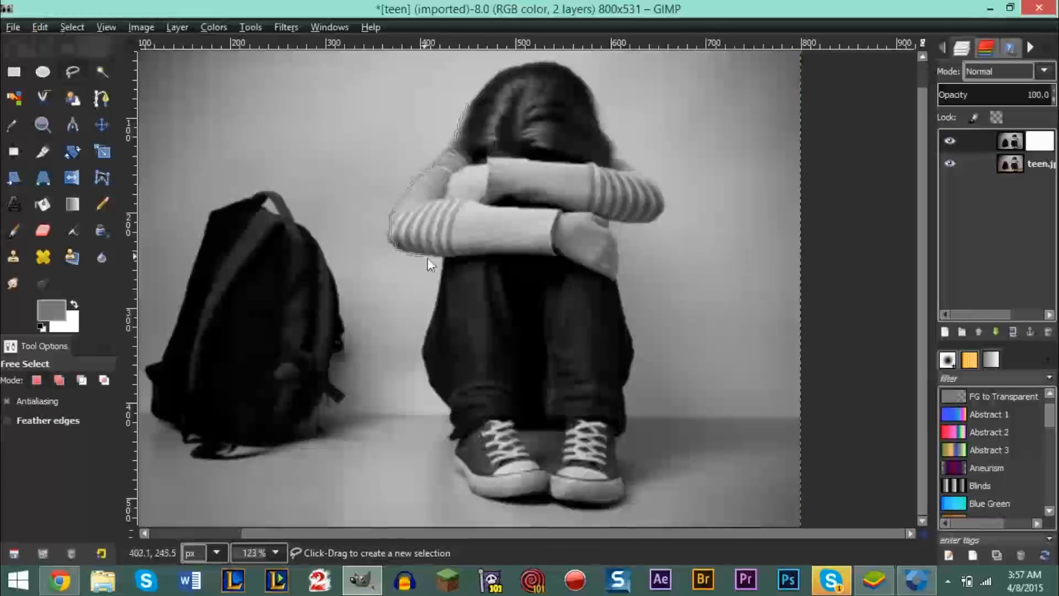
drag(429, 264, 594, 83)
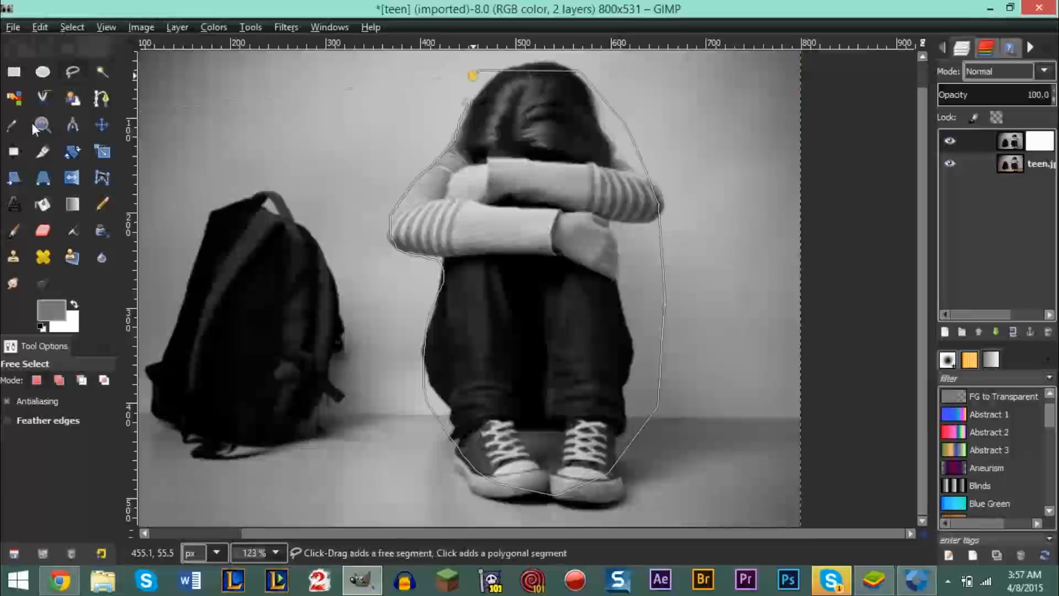
Close the freehand selection outline around the girl.
click(13, 229)
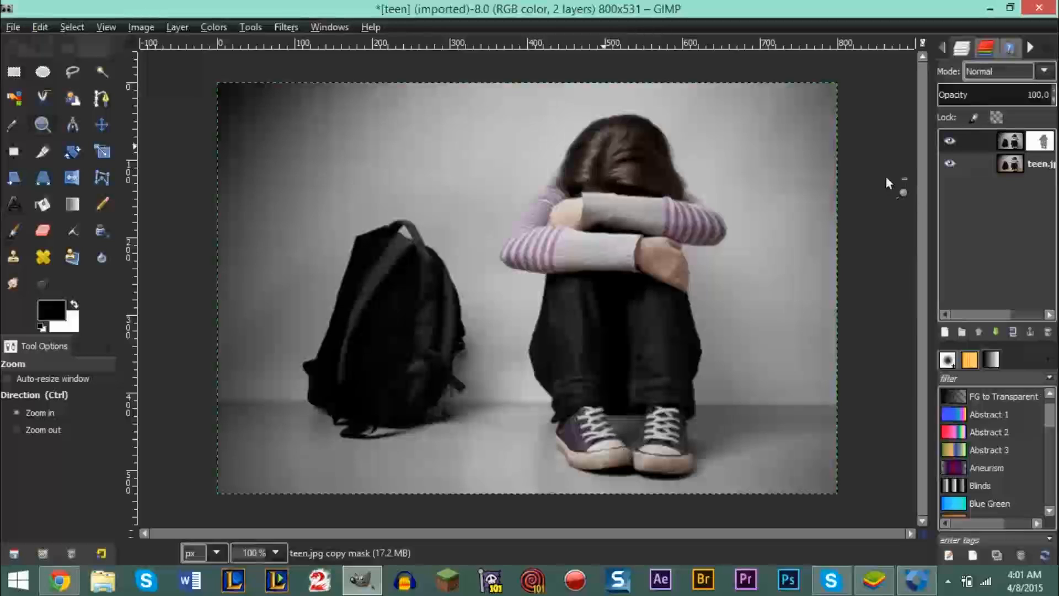
mouse_move(675, 229)
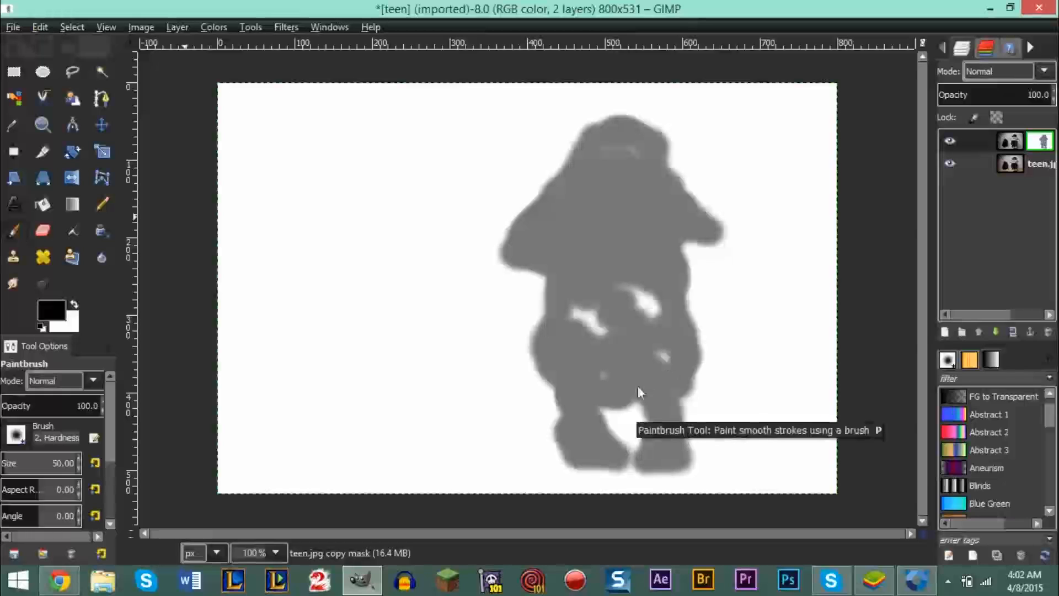
Dab black on the mask, then switch the foreground colour to mid gray for the Paintbrush.
click(588, 324)
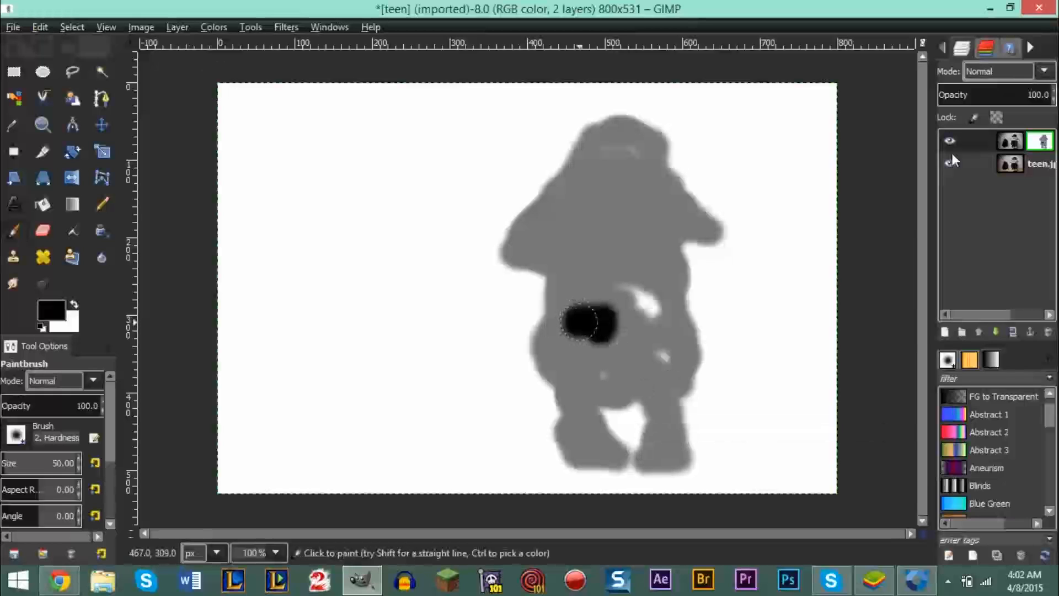
click(1043, 141)
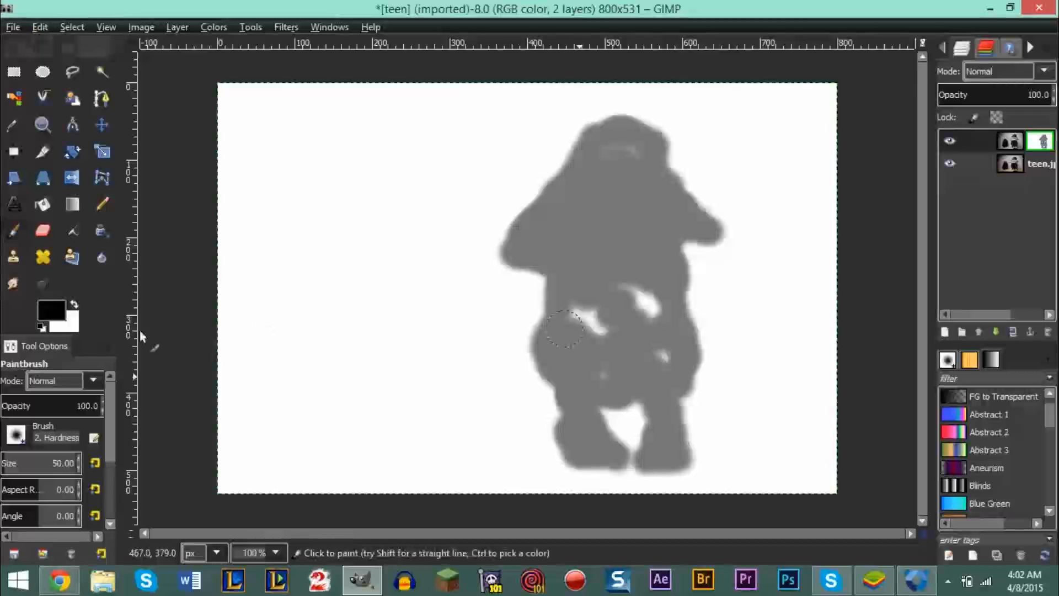
click(48, 310)
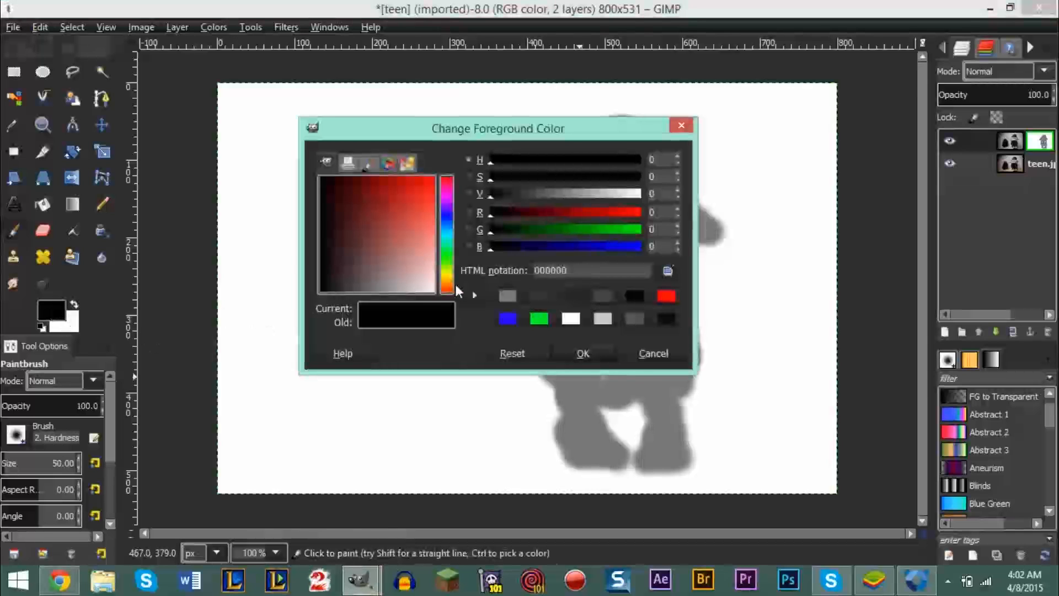
click(582, 353)
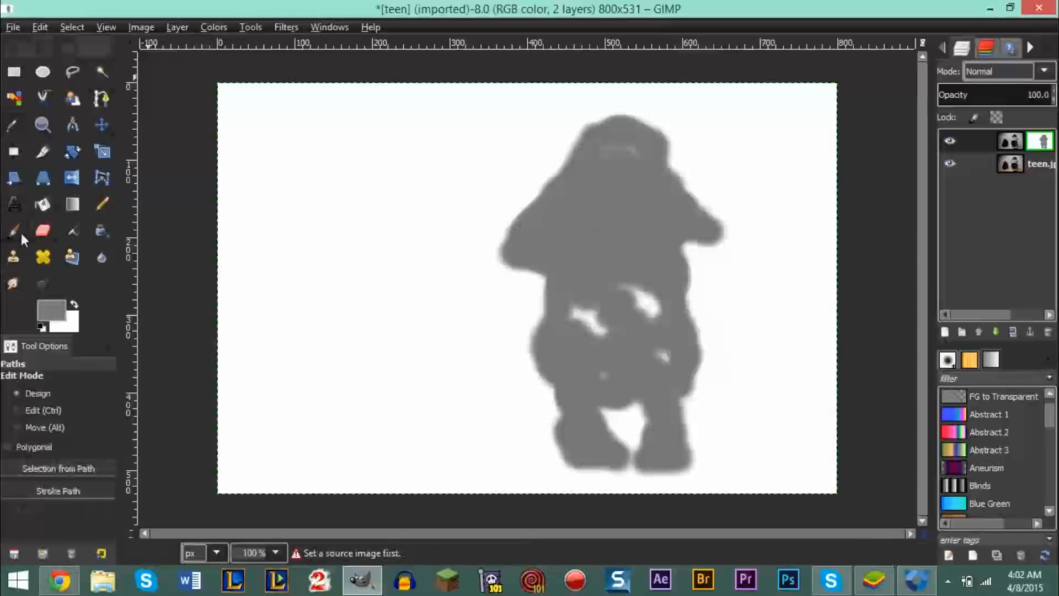
click(13, 228)
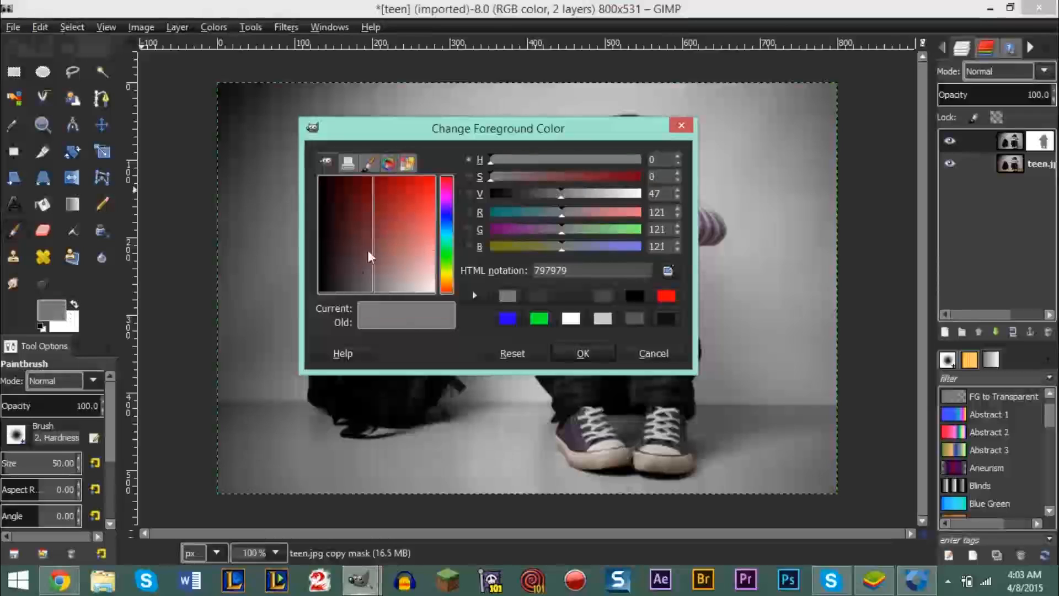
Set the foreground paint colour to mid gray.
click(583, 354)
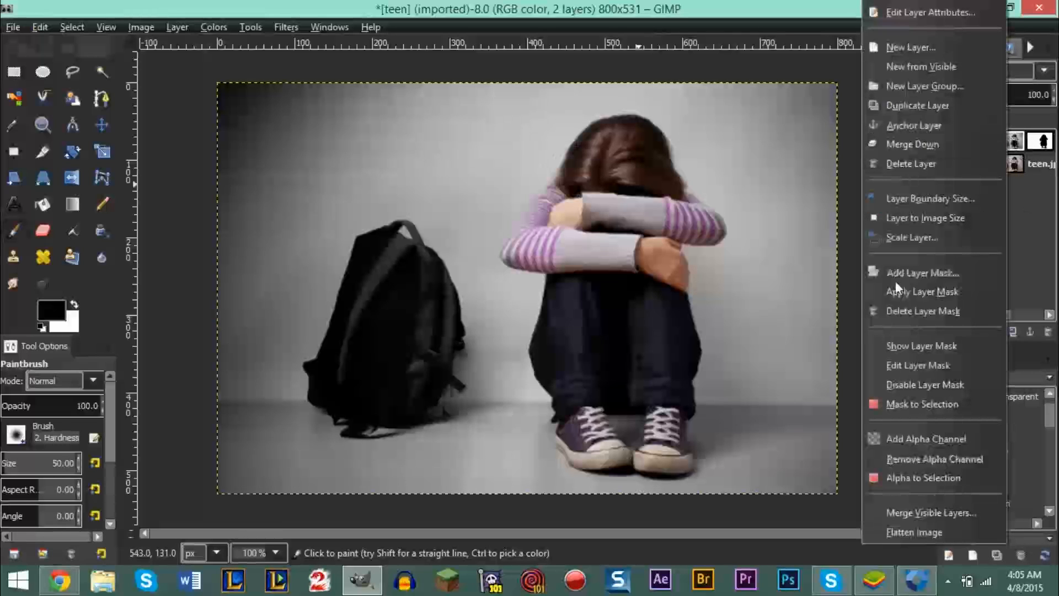
mouse_move(898, 287)
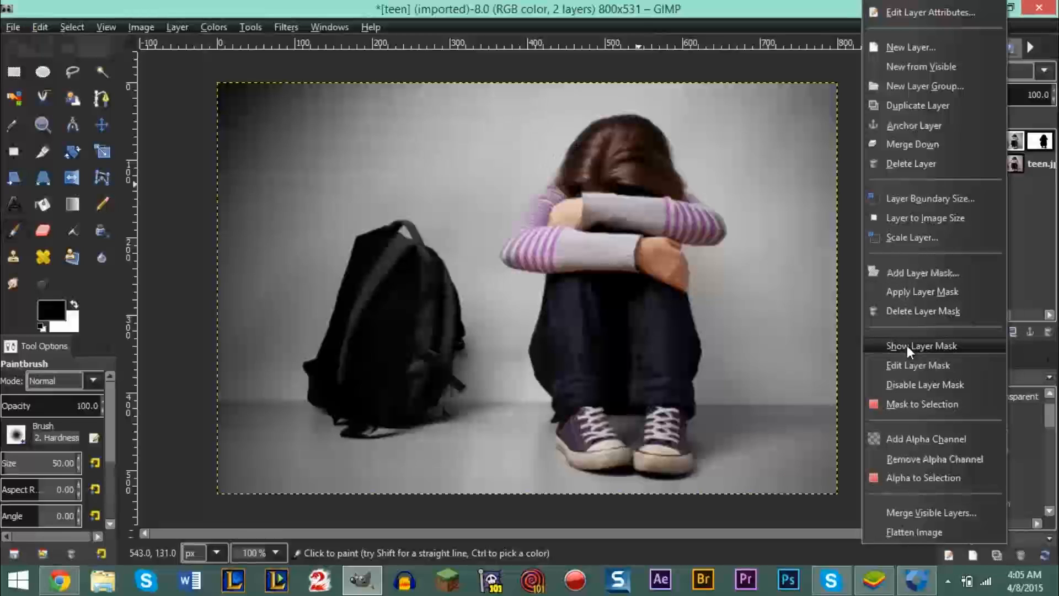
Re-enable the grayscale copy's layer mask.
click(922, 345)
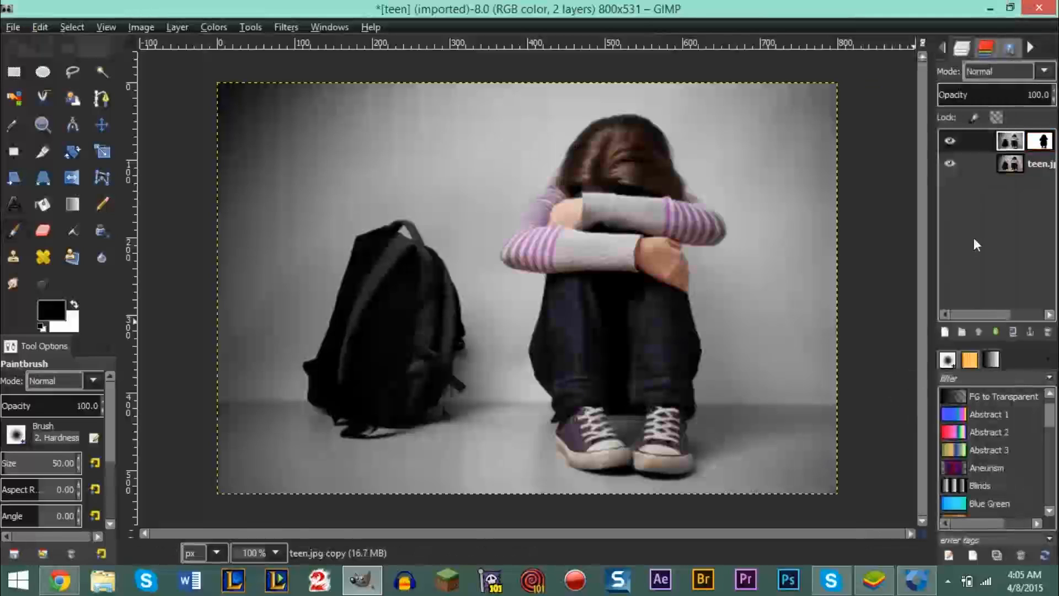
click(950, 578)
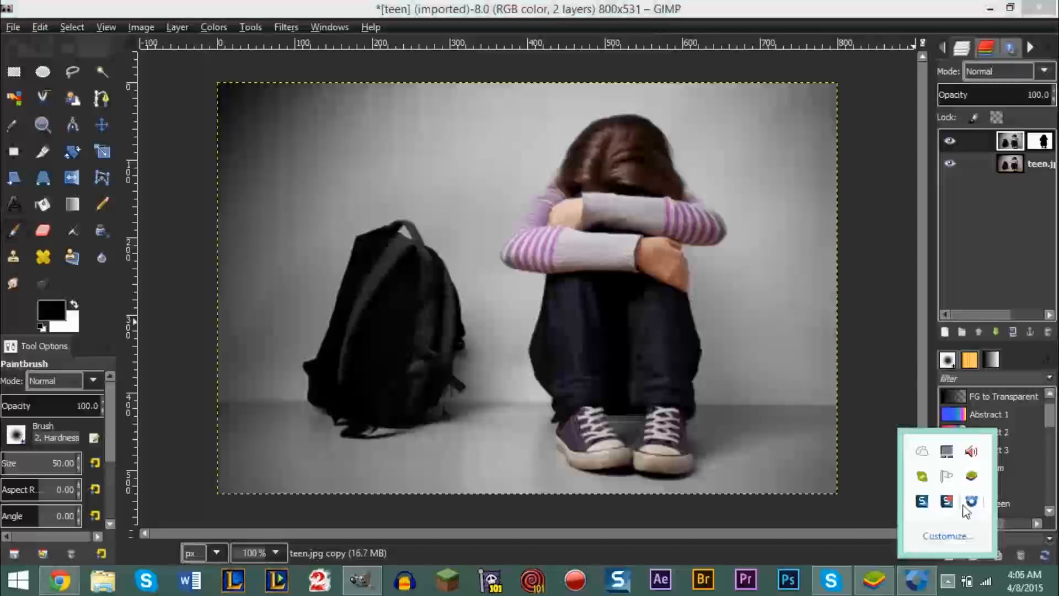